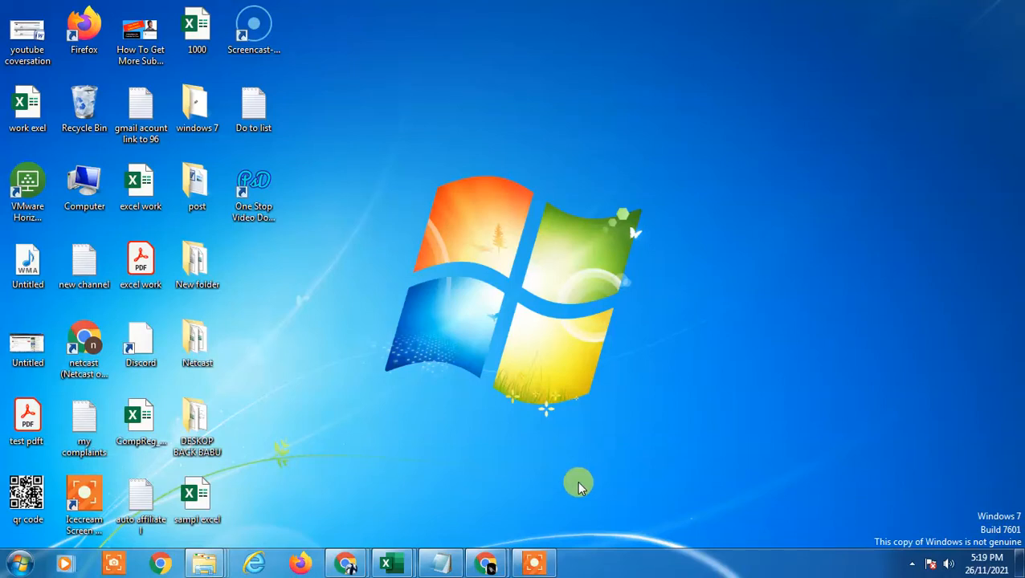
pyautogui.moveTo(569, 505)
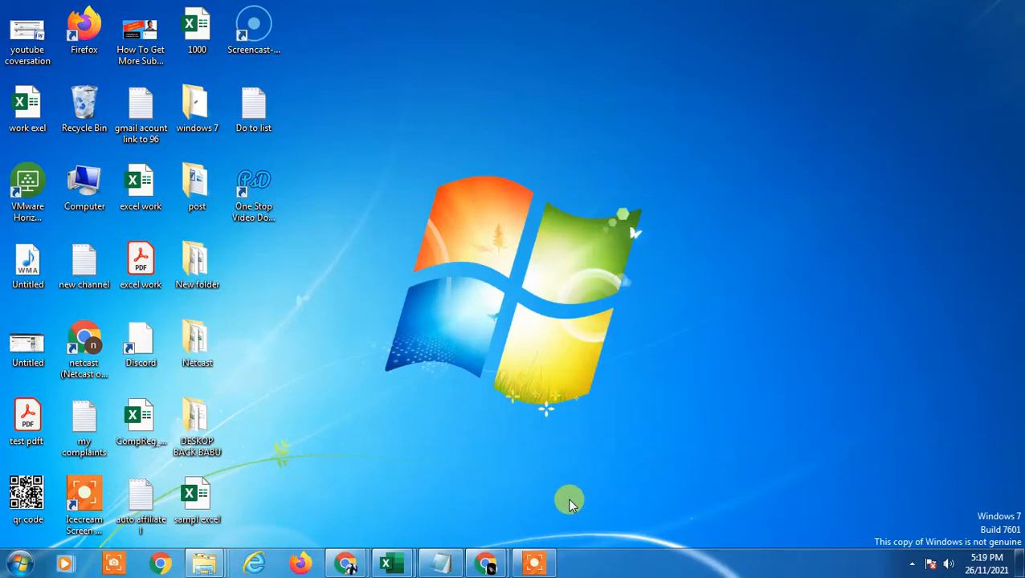
pyautogui.moveTo(704, 378)
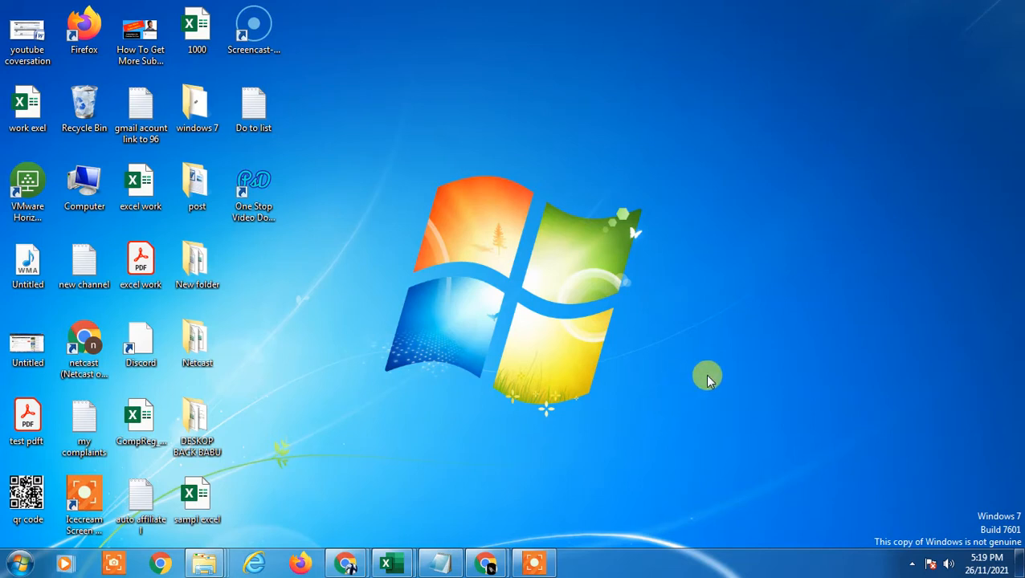
pyautogui.moveTo(609, 106)
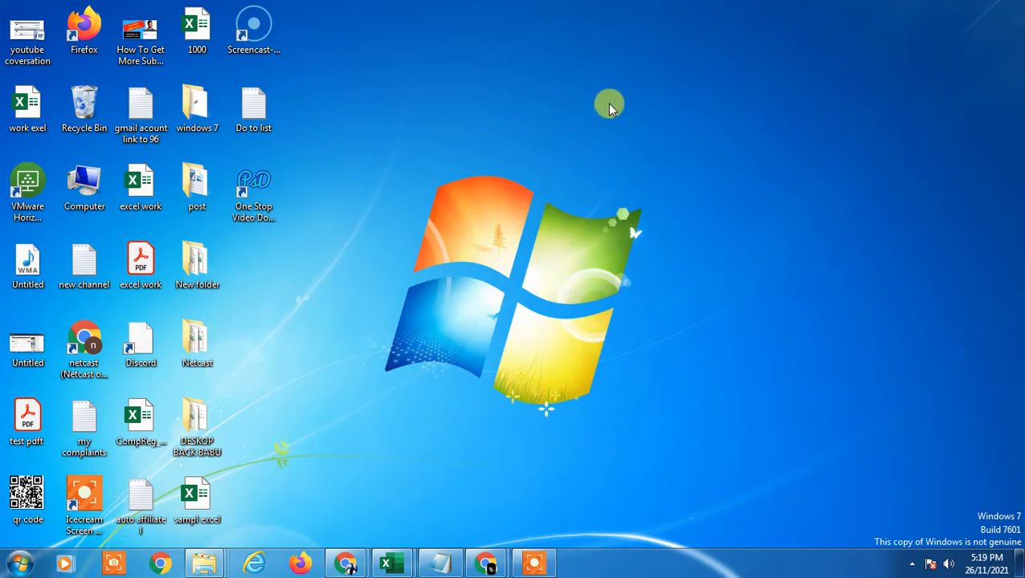
# Dismiss the desktop context menu and bring the Gmail inbox window to the front
pyautogui.rightClick(609, 104)
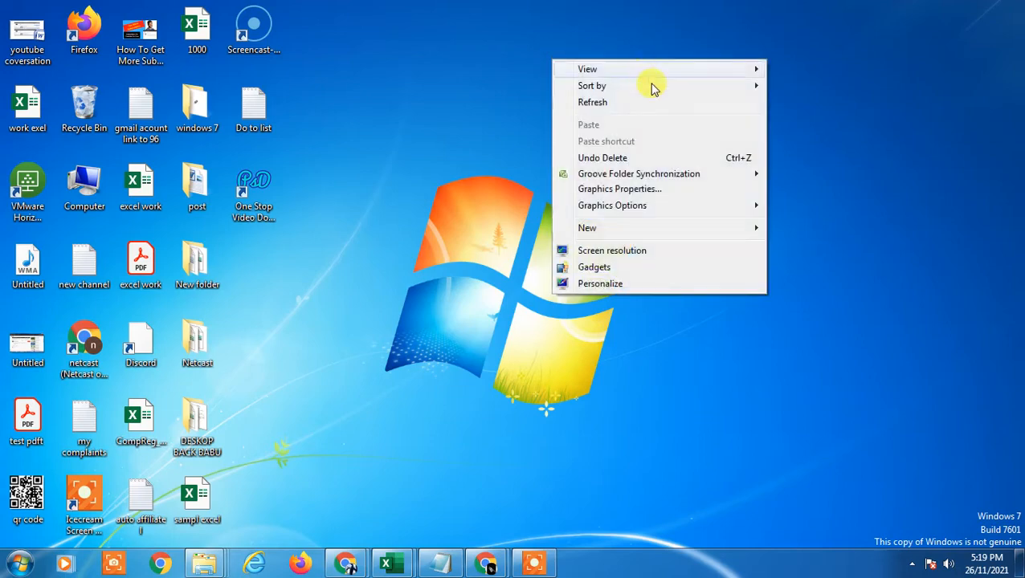
pyautogui.click(573, 347)
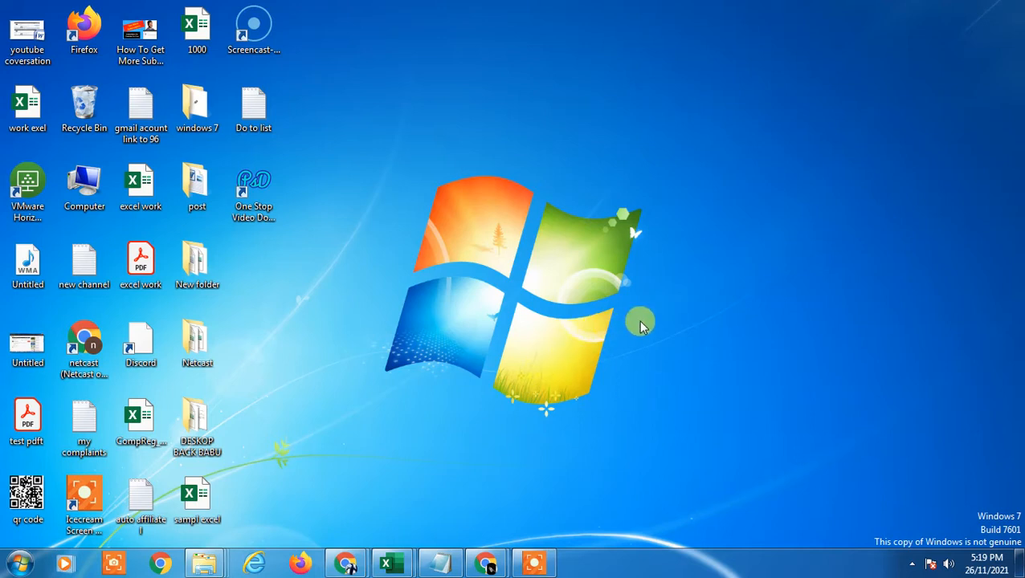
pyautogui.moveTo(586, 269)
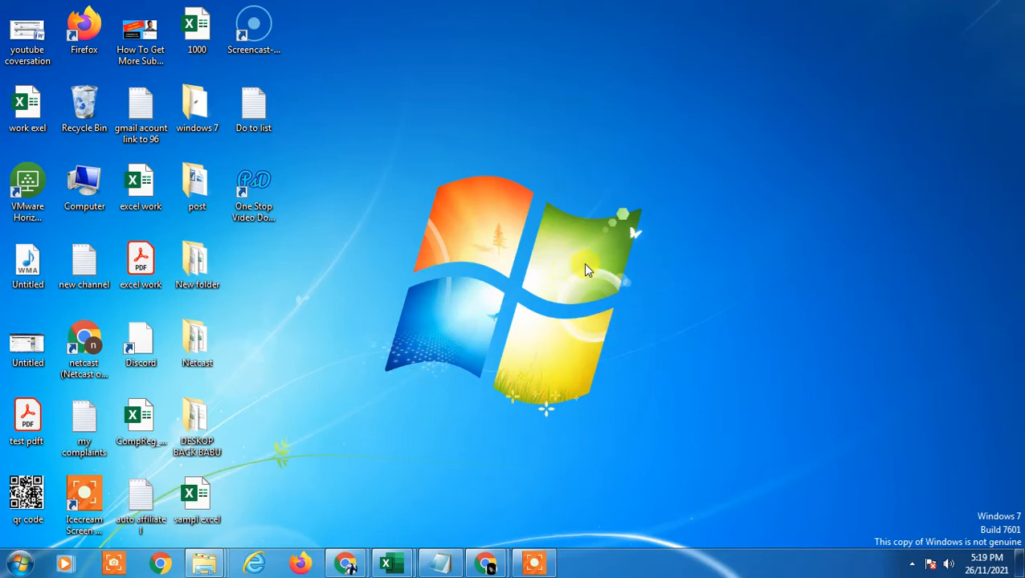
pyautogui.moveTo(365, 453)
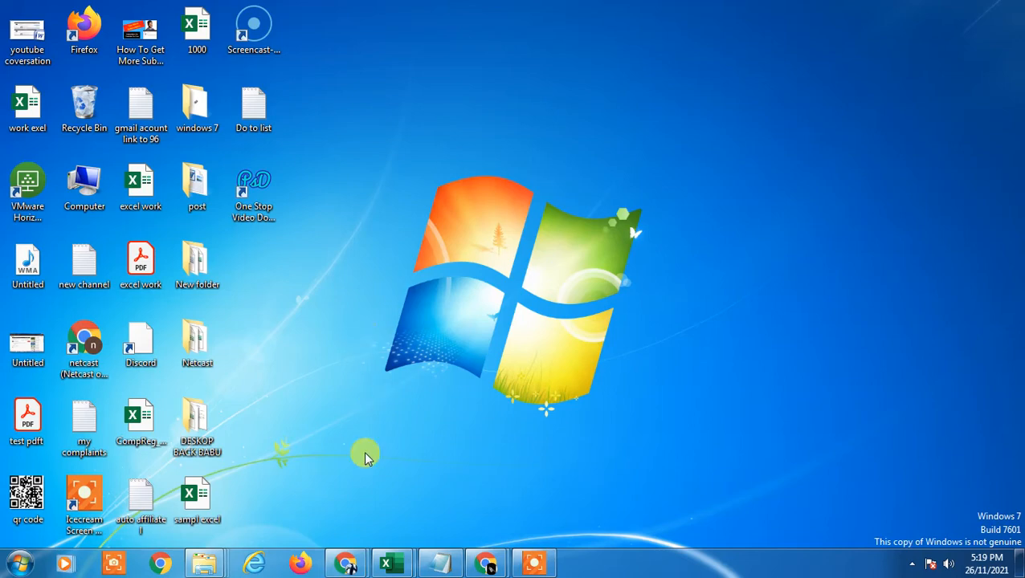
pyautogui.rightClick(539, 164)
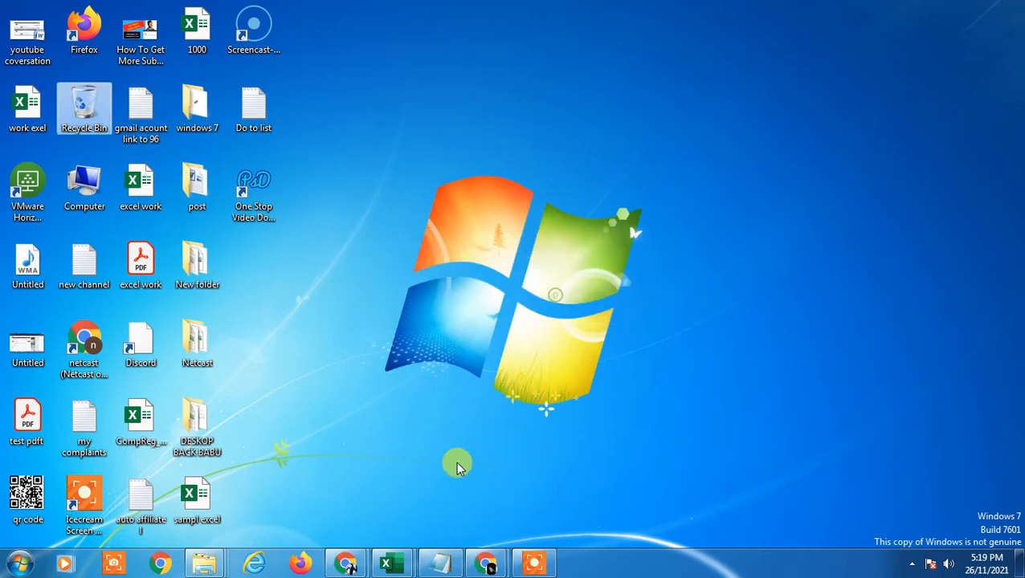
pyautogui.moveTo(392, 562)
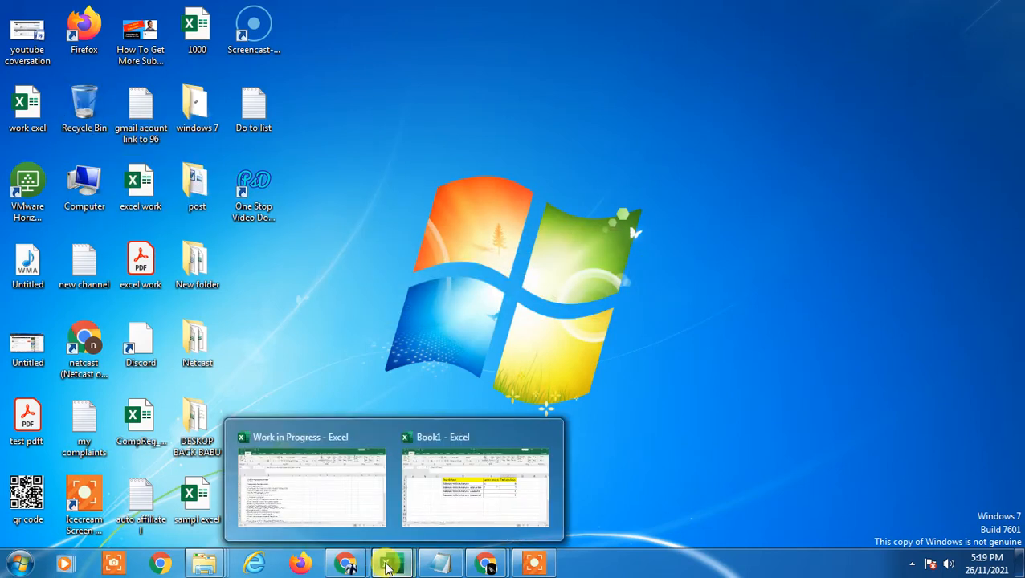
pyautogui.moveTo(486, 562)
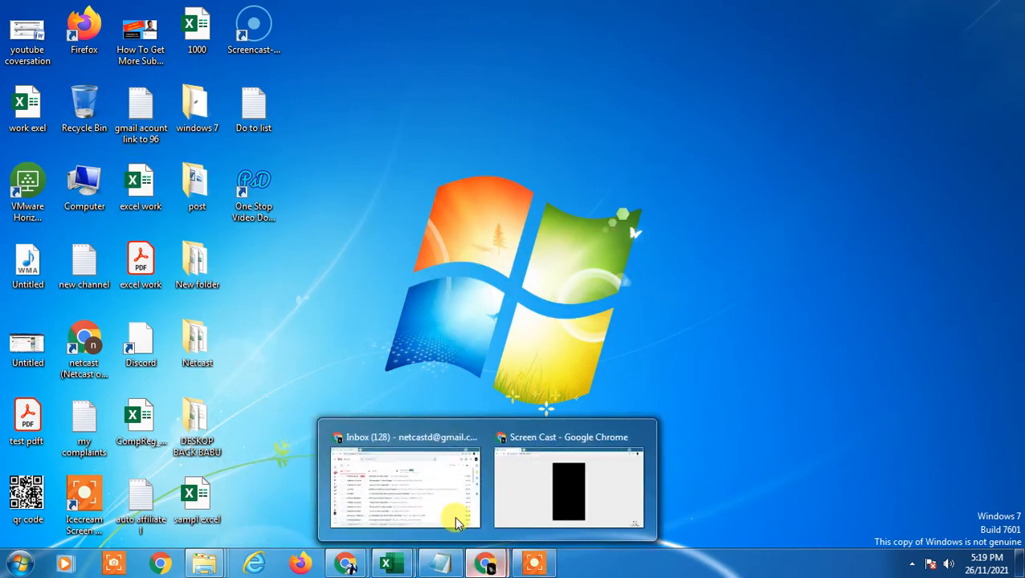
pyautogui.click(404, 488)
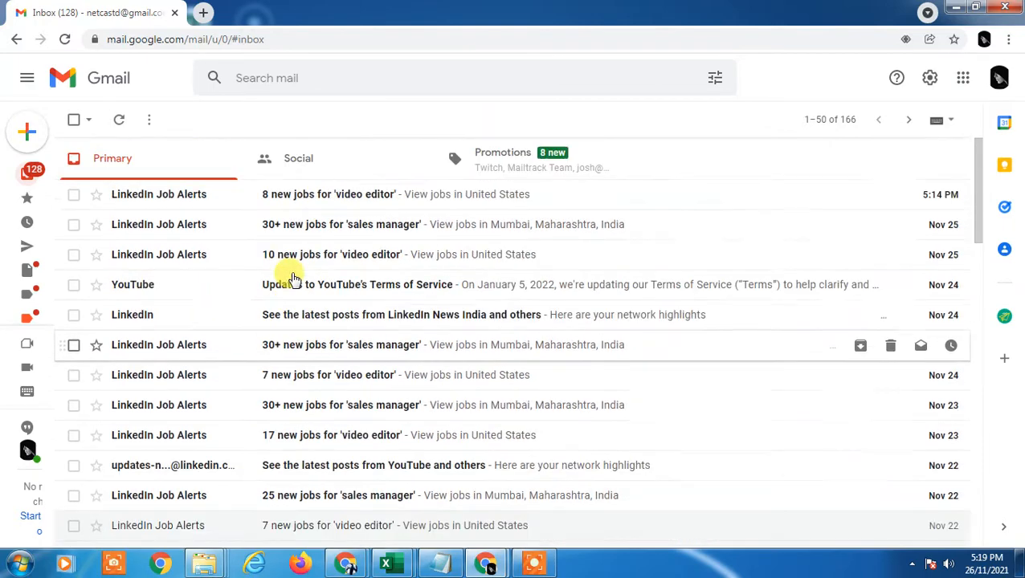
# Scroll the inbox and open the account panel from the profile avatar
pyautogui.scroll(-3)
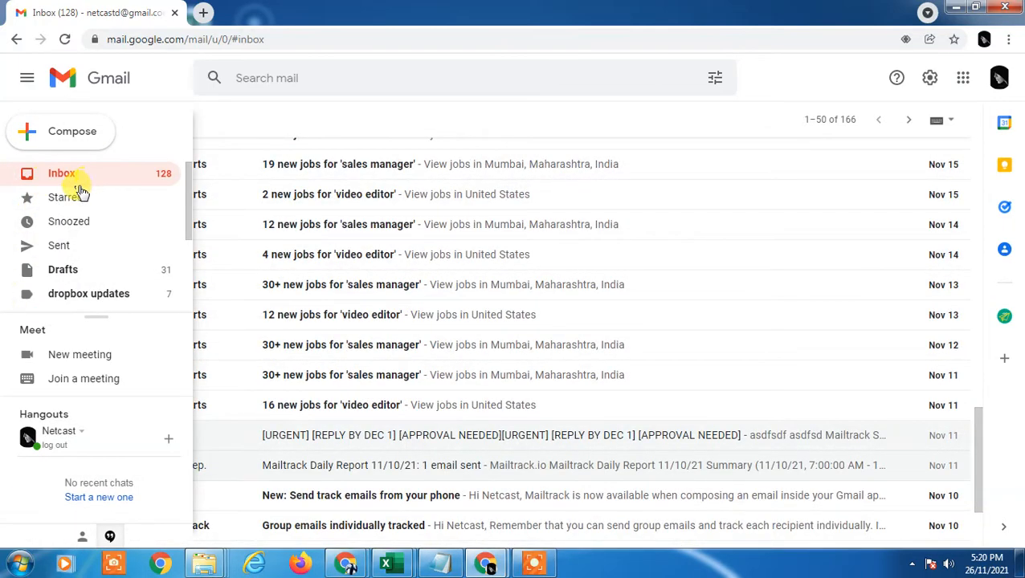
pyautogui.click(25, 78)
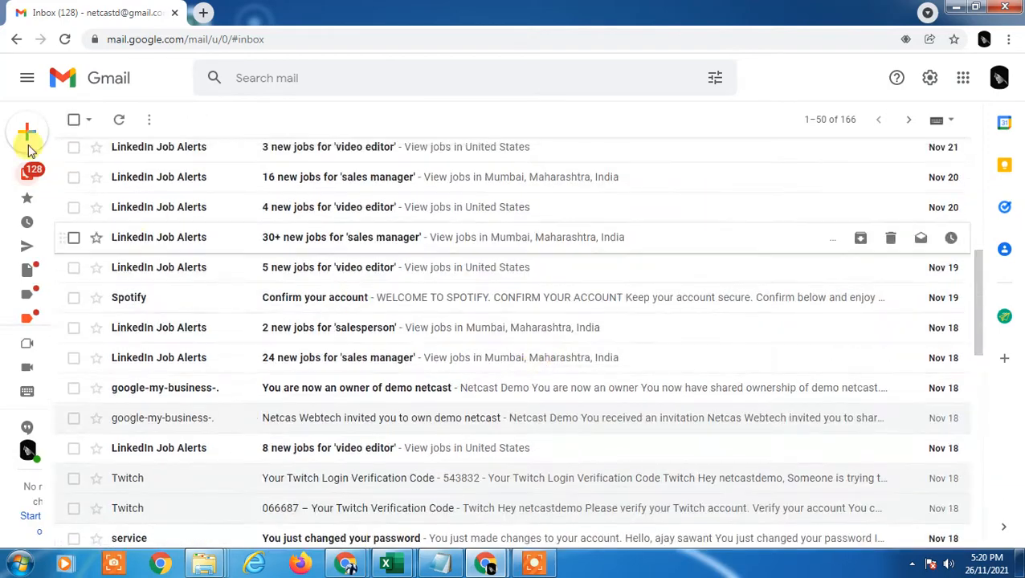
pyautogui.click(999, 77)
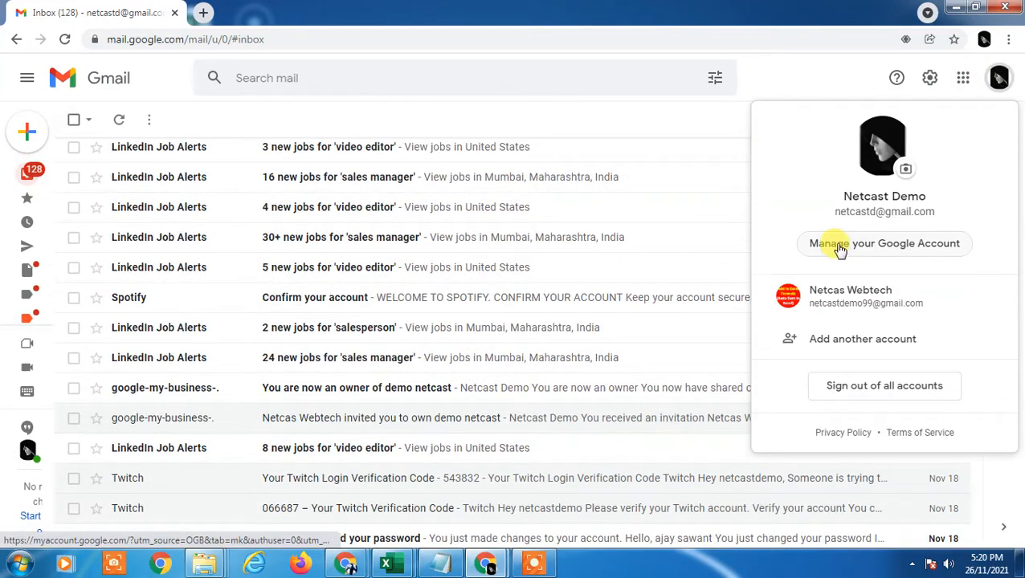
# Open Google Account management and go to the Data & privacy page's download section
pyautogui.click(883, 244)
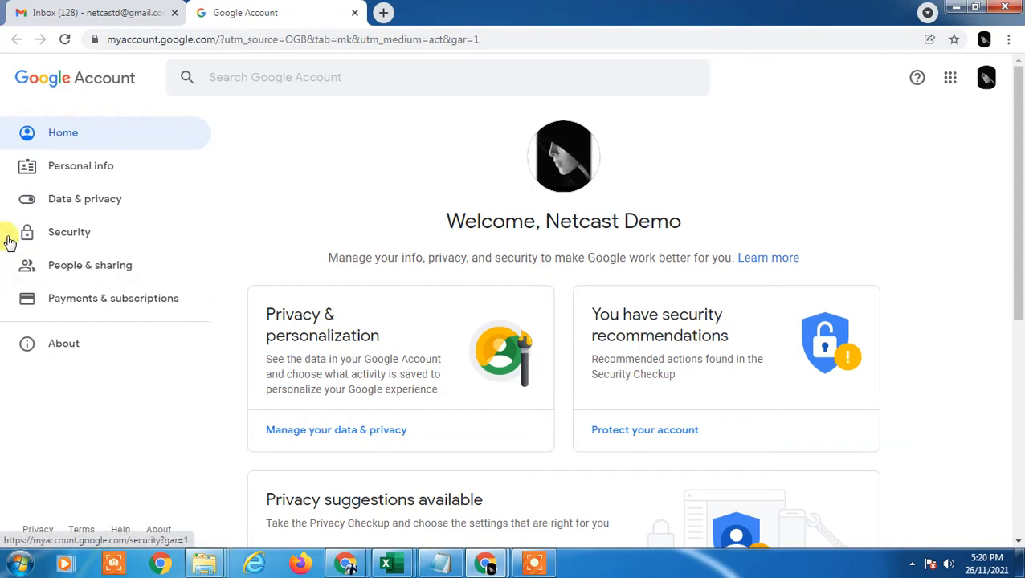
pyautogui.click(84, 200)
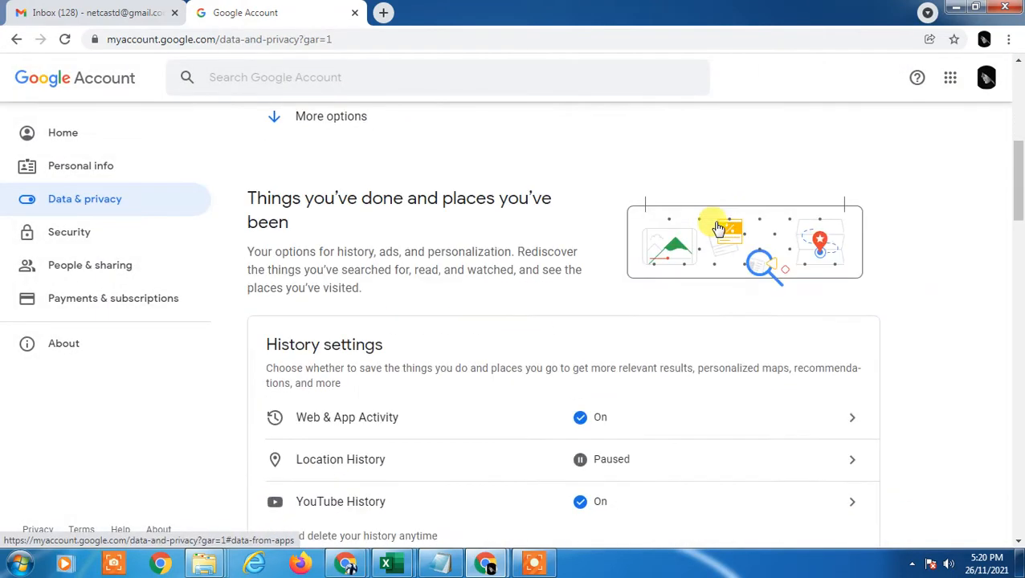
pyautogui.scroll(-3)
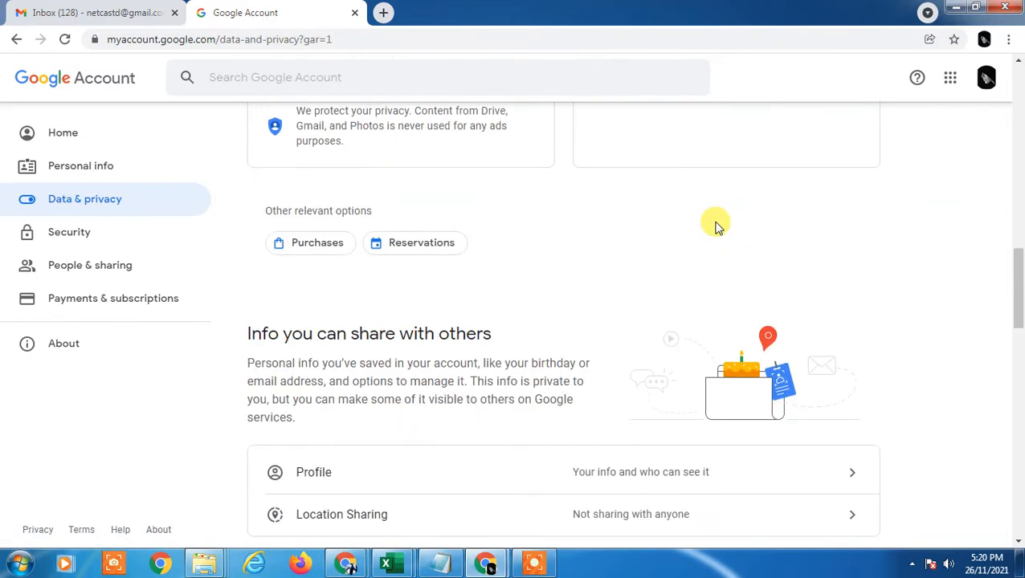
pyautogui.scroll(3)
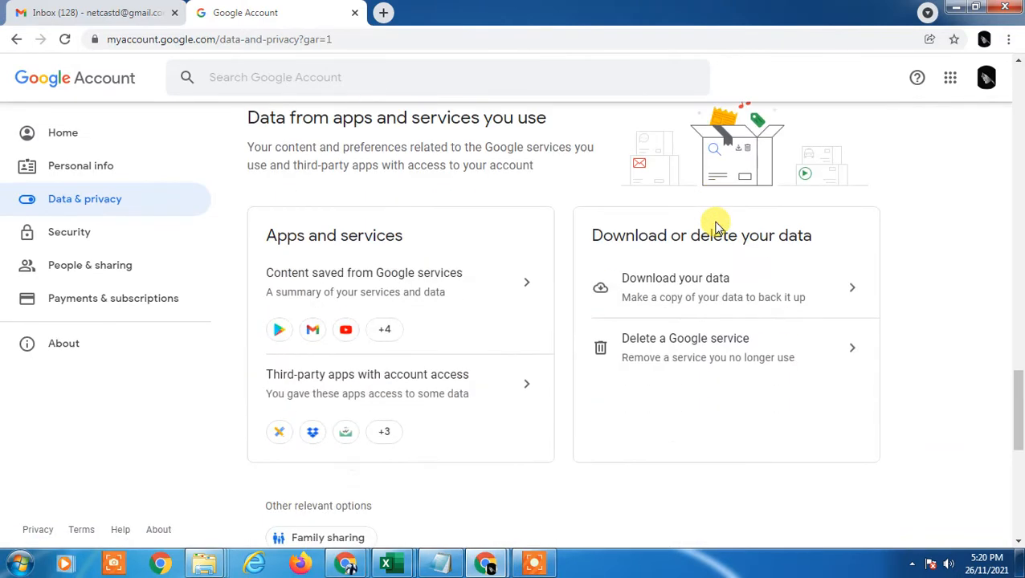
pyautogui.moveTo(740, 233)
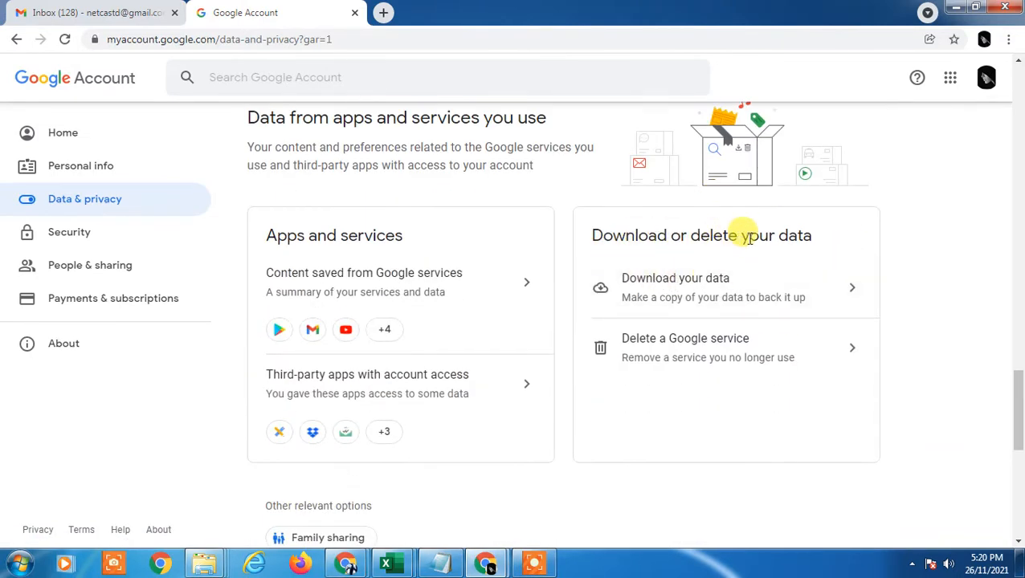
pyautogui.moveTo(801, 292)
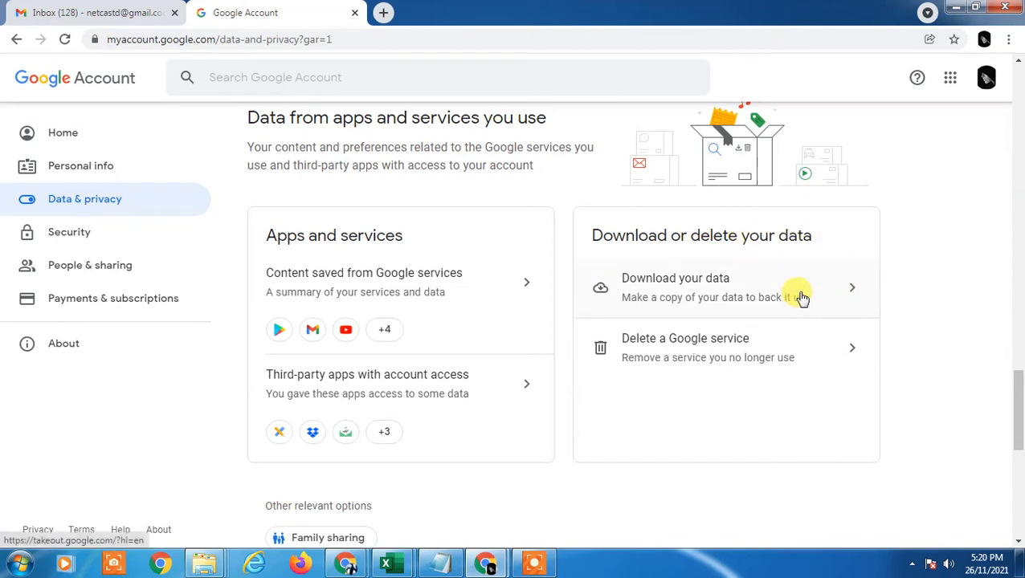
# Open Google Takeout and deselect all products, leaving 0 of 44 selected
pyautogui.click(723, 288)
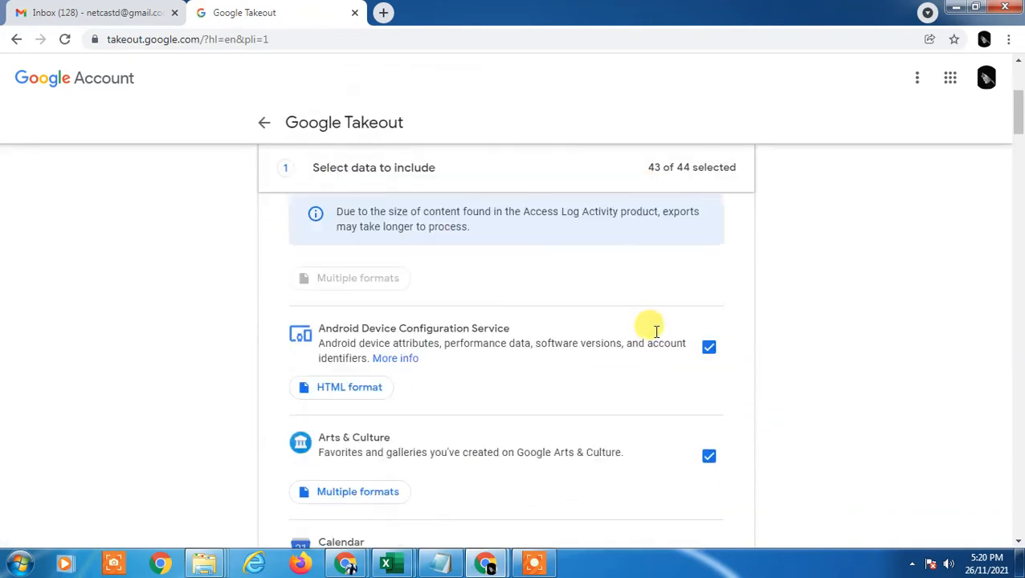
pyautogui.scroll(-3)
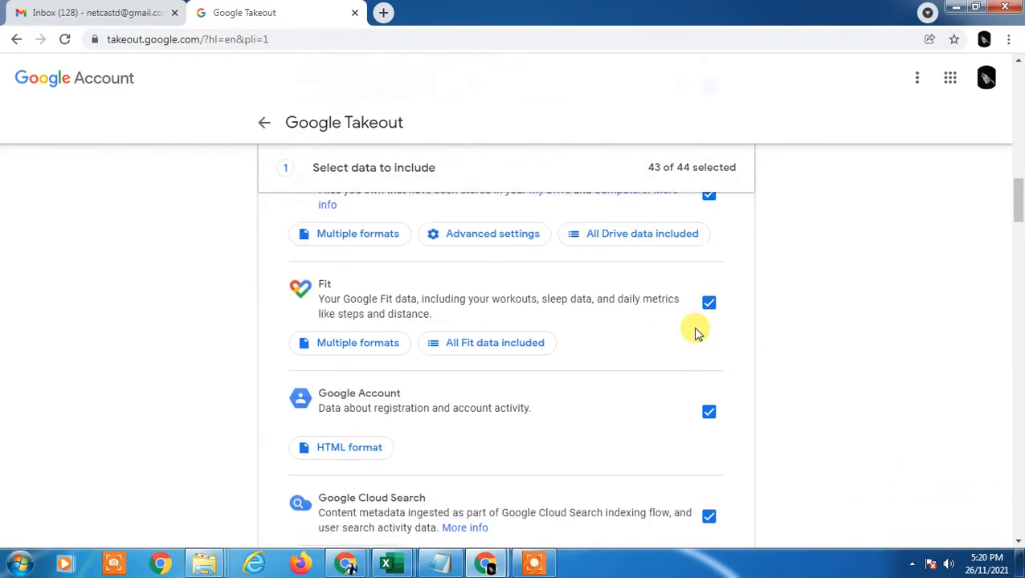
pyautogui.scroll(3)
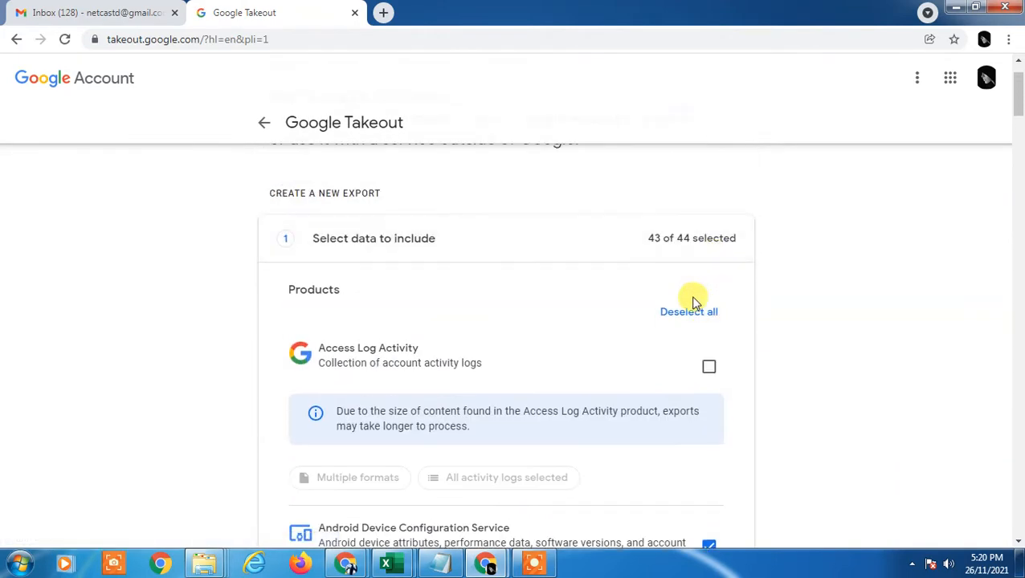
pyautogui.click(688, 312)
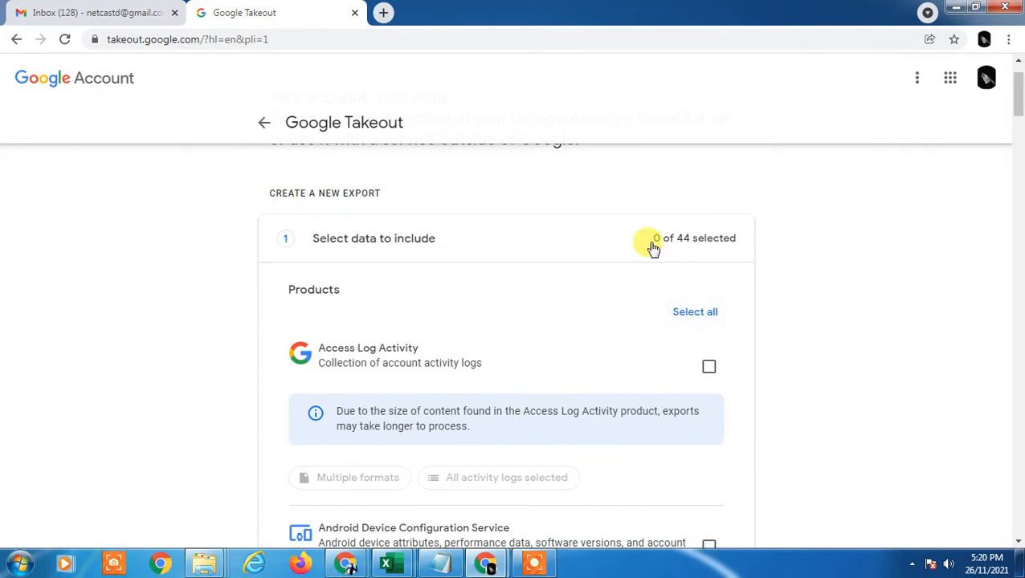
# Find Contacts in the product list and include it in the export, making 2 of 44 selected
pyautogui.scroll(-3)
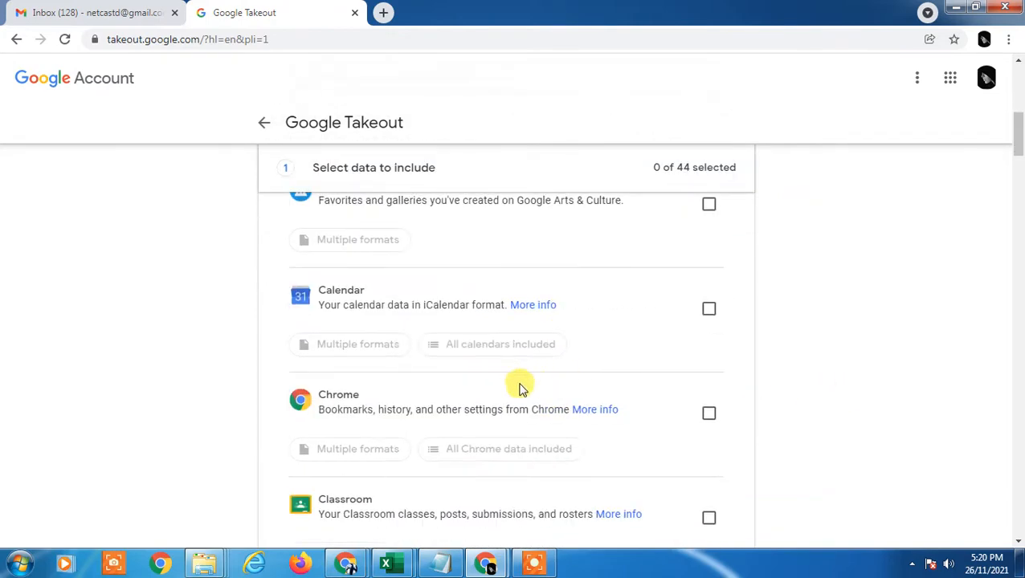
pyautogui.scroll(-3)
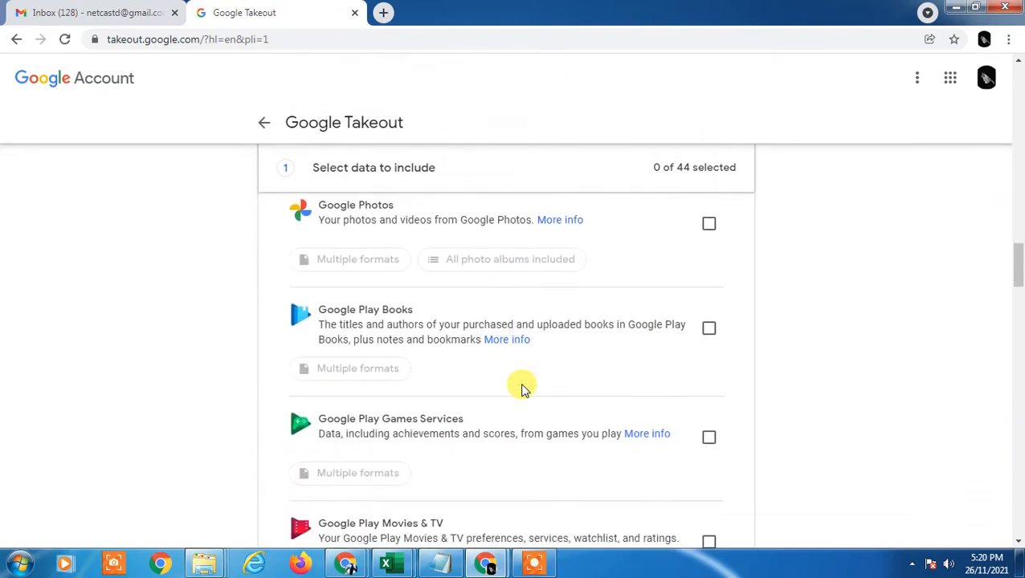
pyautogui.scroll(-3)
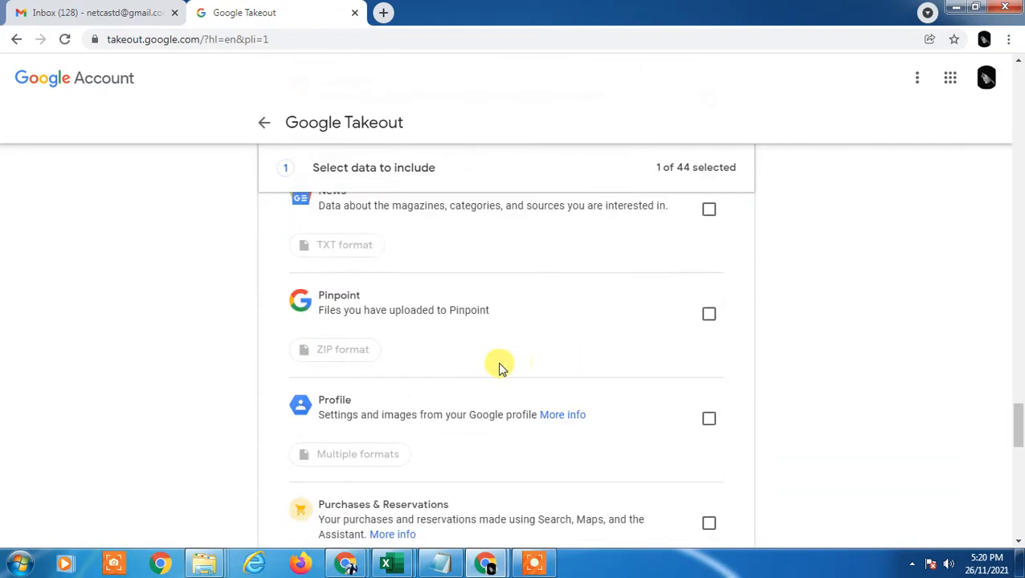
pyautogui.scroll(-3)
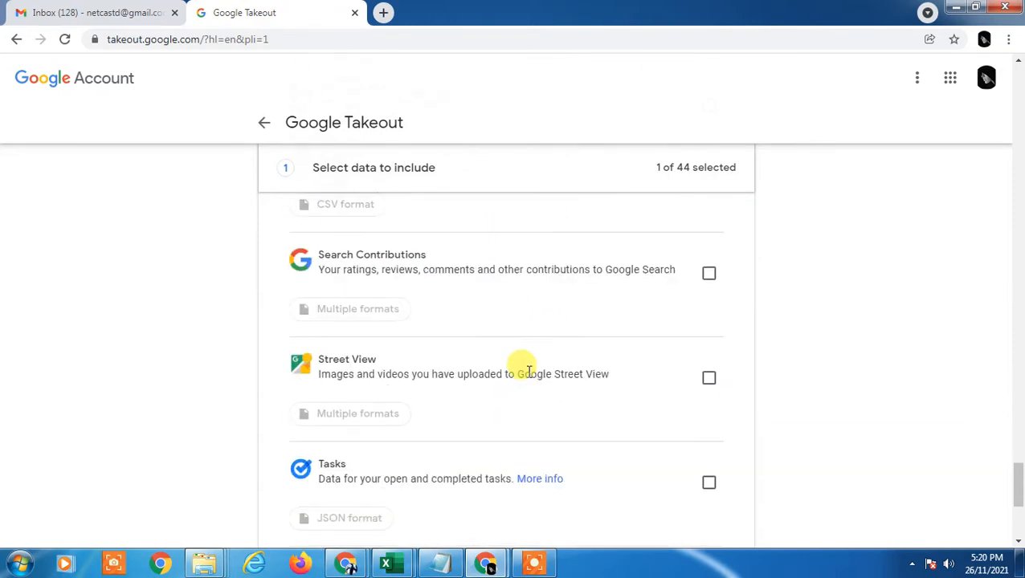
pyautogui.scroll(3)
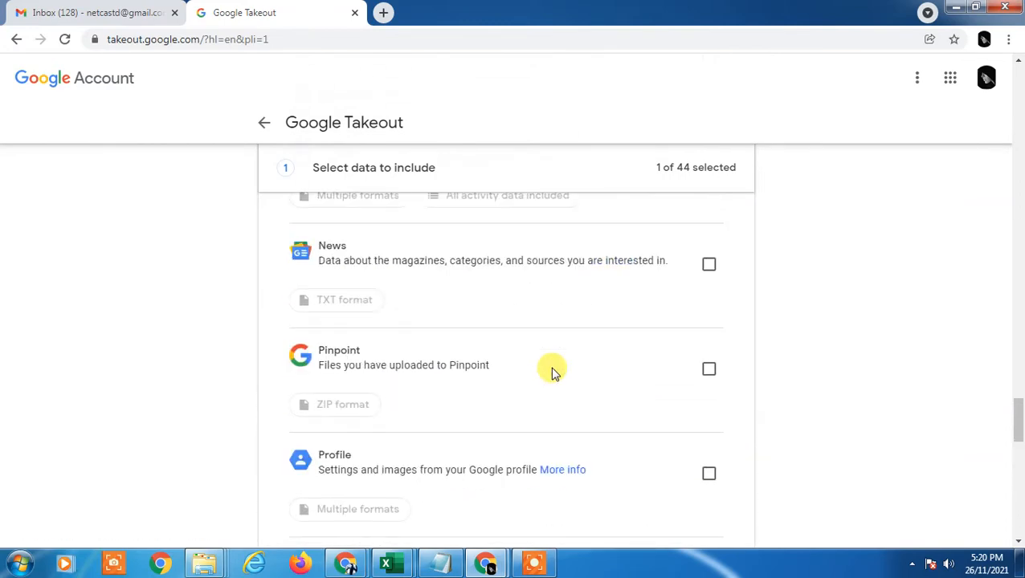
pyautogui.scroll(3)
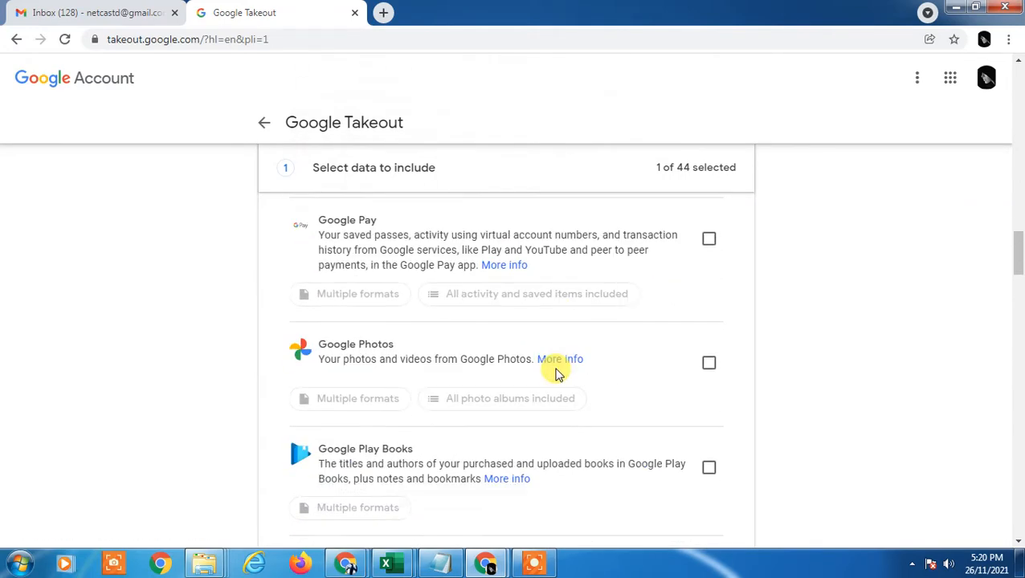
pyautogui.scroll(3)
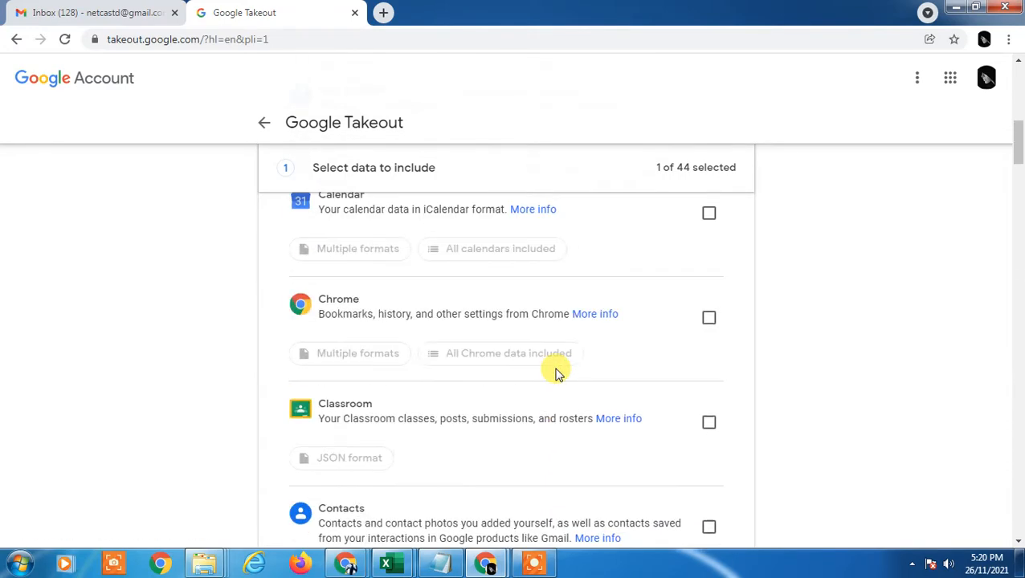
pyautogui.scroll(-3)
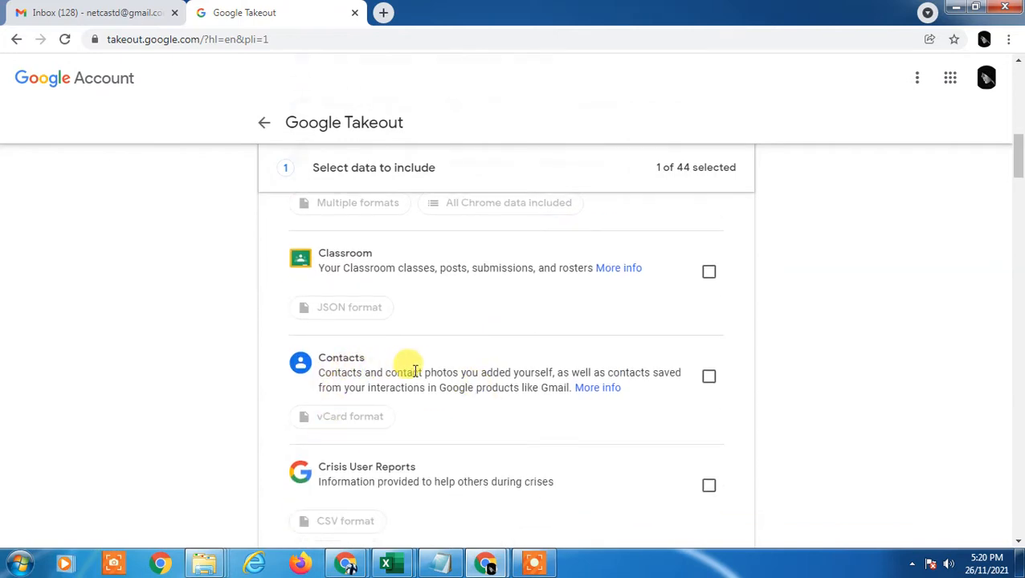
pyautogui.moveTo(630, 363)
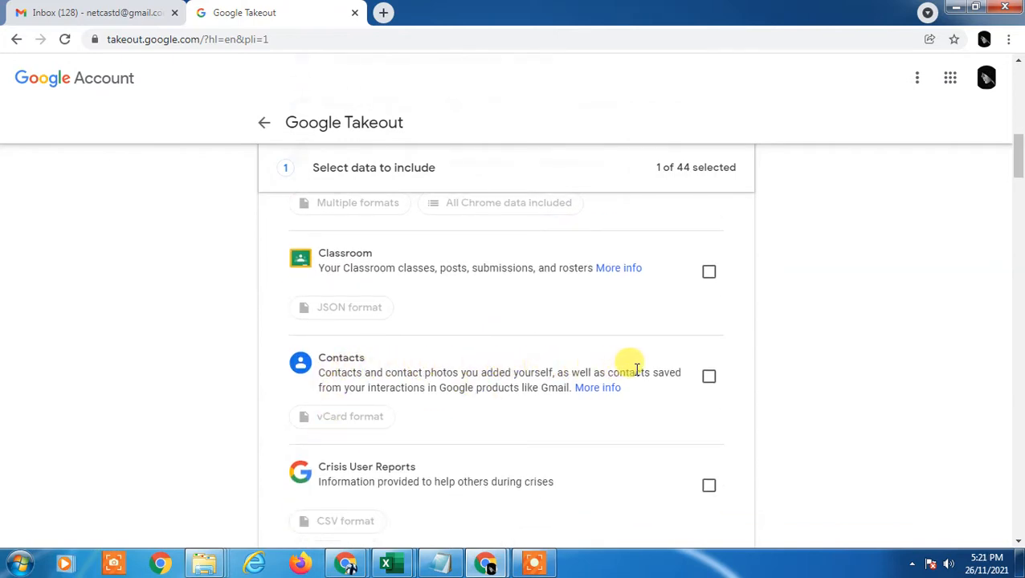
pyautogui.click(709, 376)
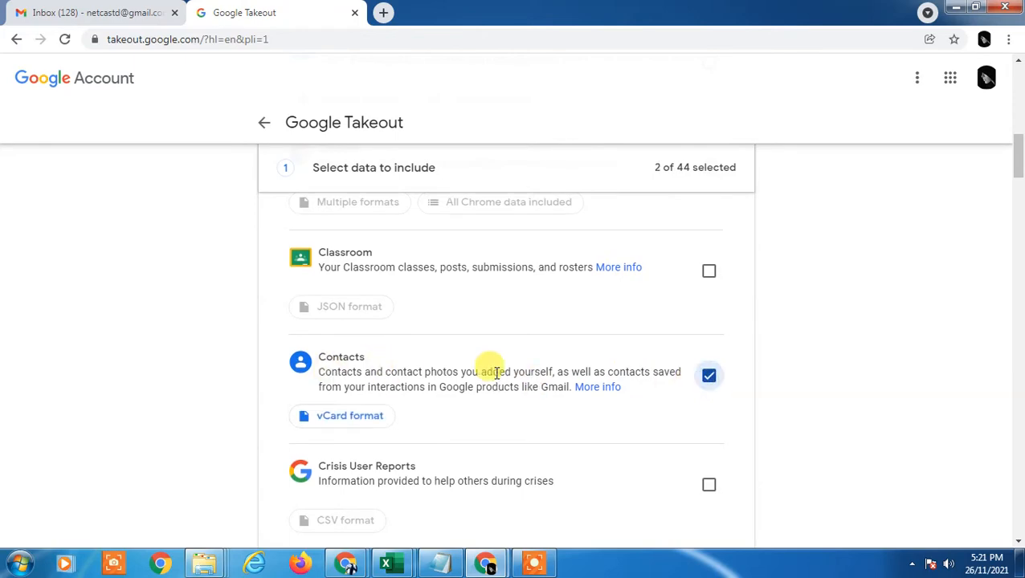
pyautogui.scroll(-3)
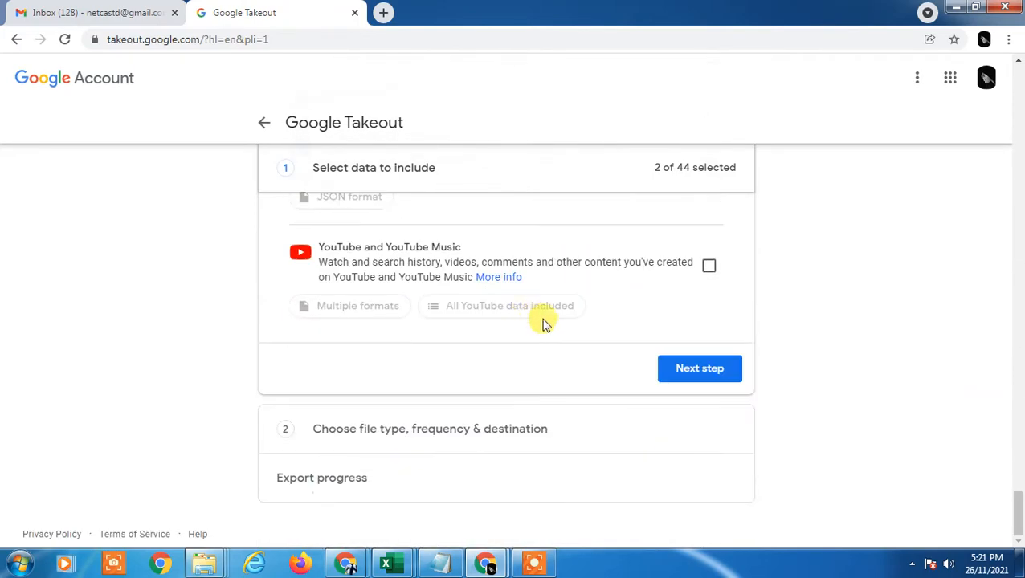
# Continue to the export settings and choose delivery by emailed download link
pyautogui.click(699, 368)
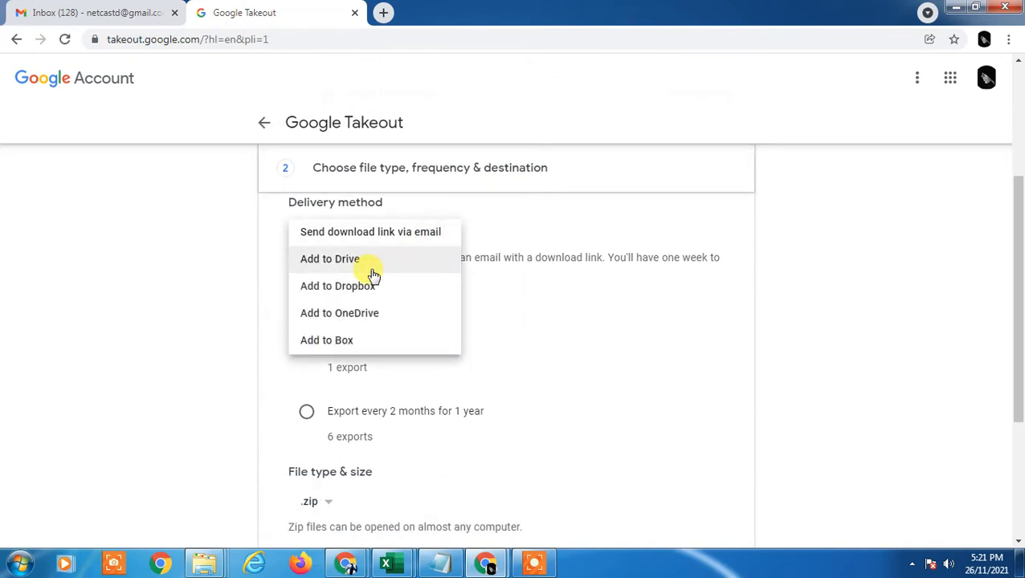
pyautogui.moveTo(417, 231)
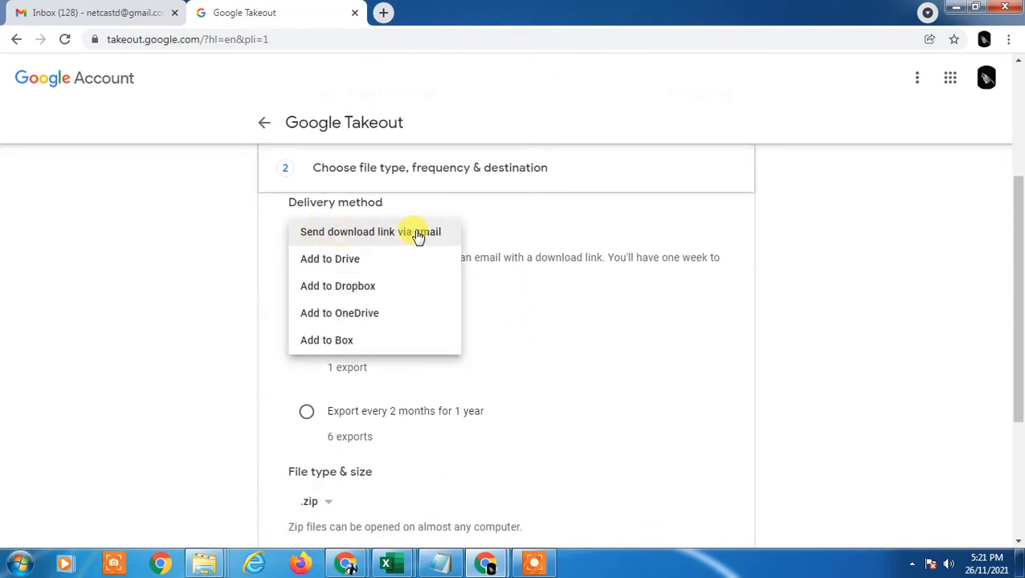
pyautogui.click(371, 232)
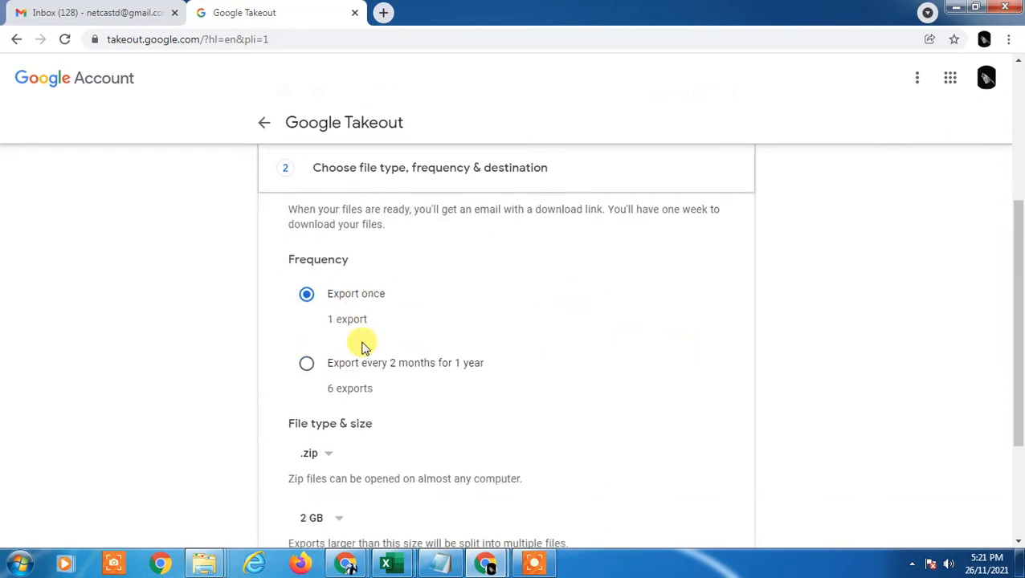
pyautogui.scroll(-3)
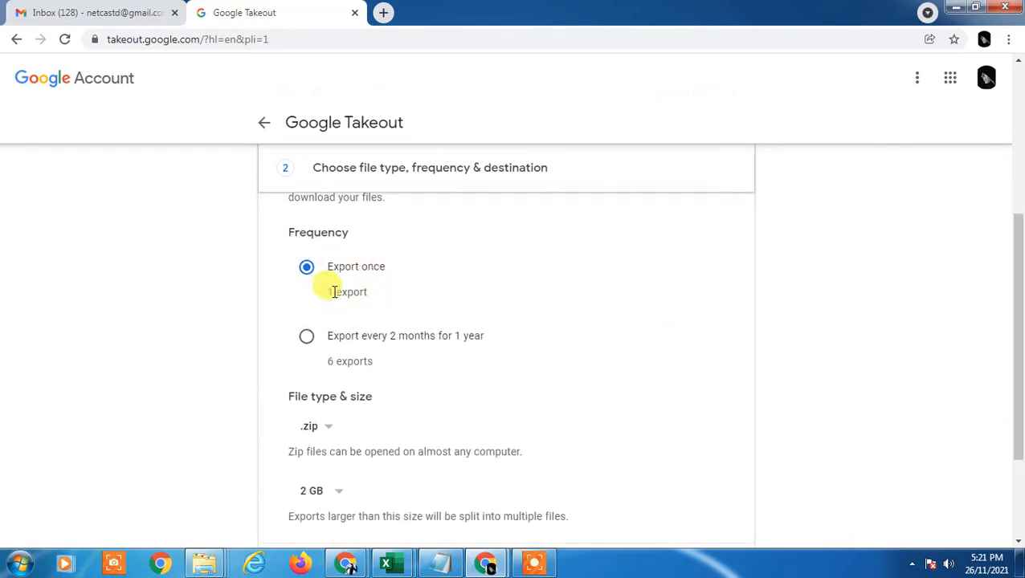
# Set the export frequency to every 2 months for 1 year
pyautogui.scroll(-3)
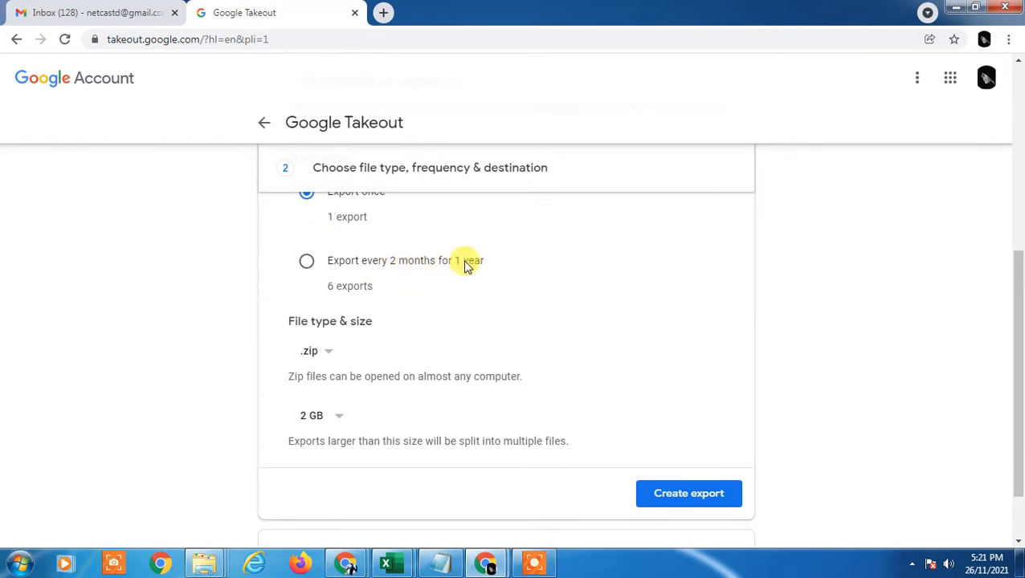
pyautogui.click(305, 260)
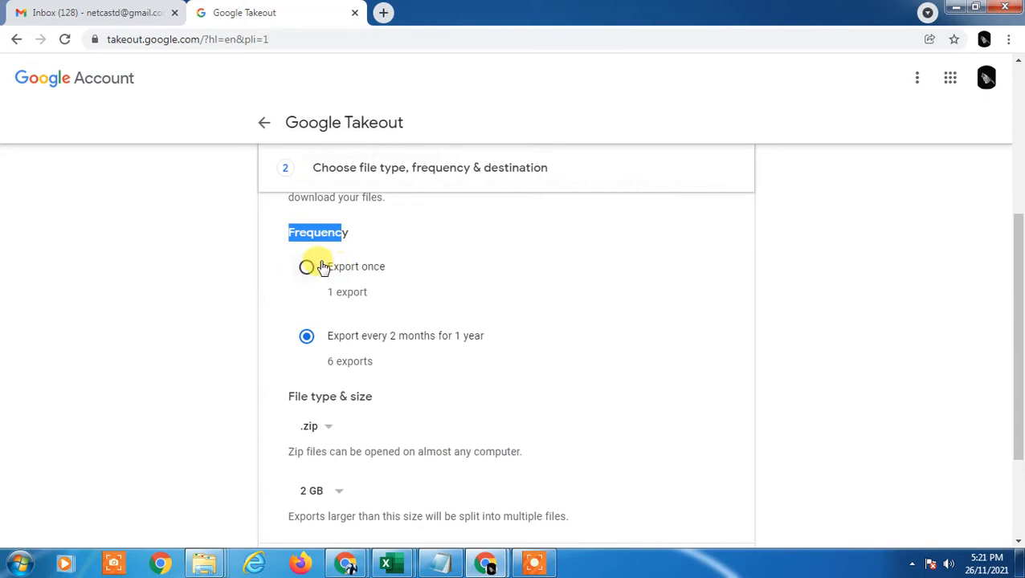
pyautogui.moveTo(329, 341)
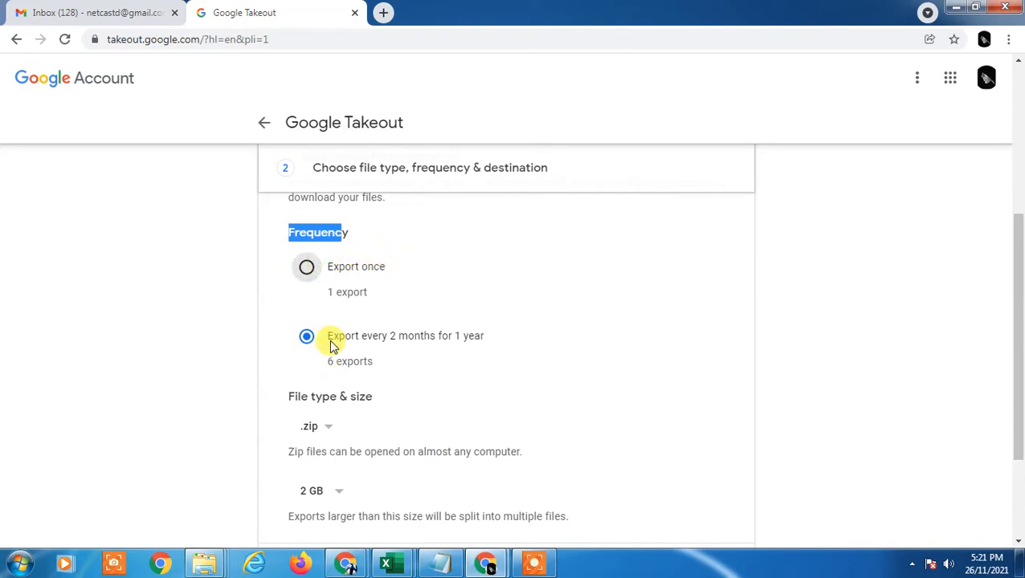
pyautogui.moveTo(453, 340)
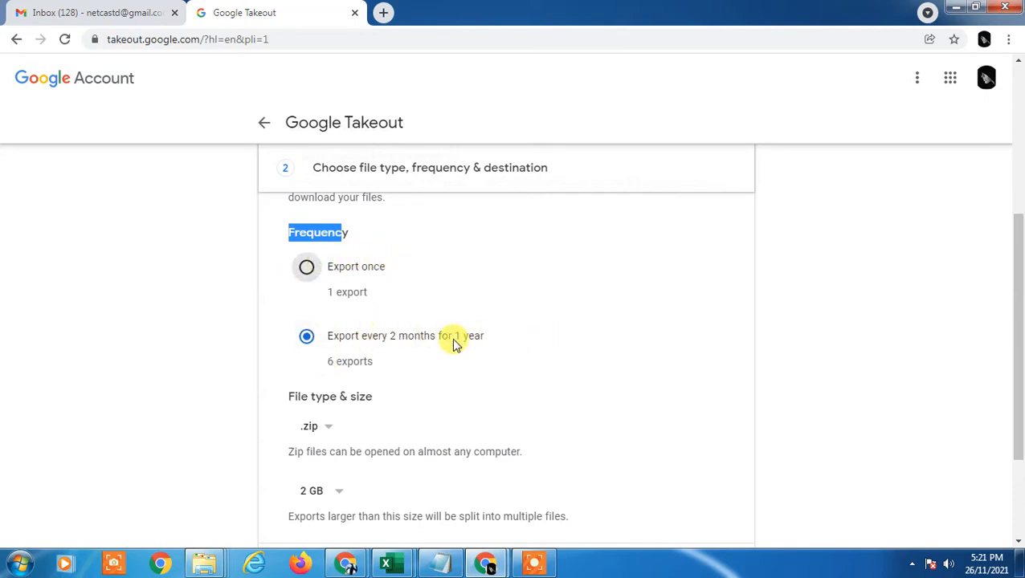
pyautogui.scroll(-3)
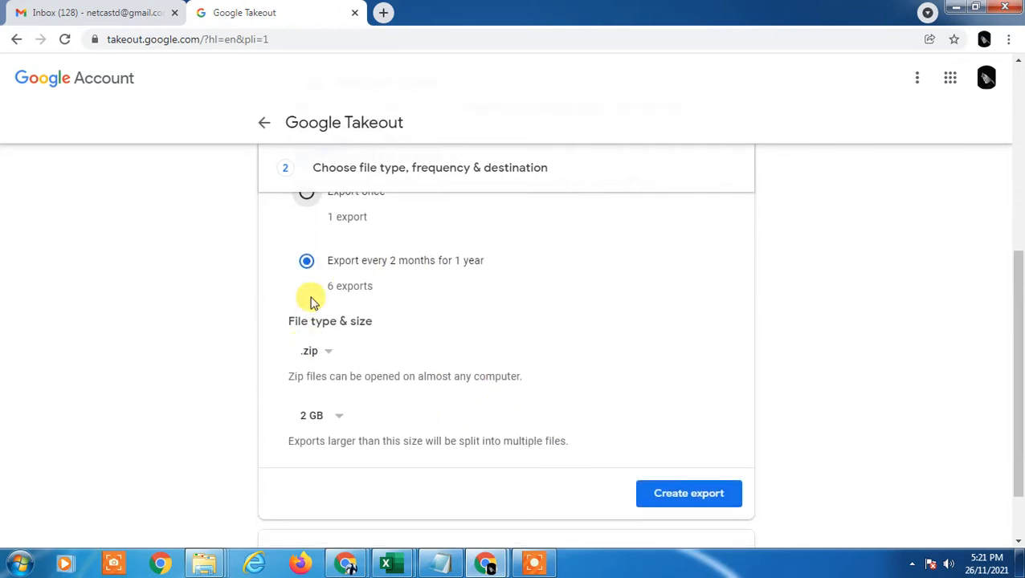
# Switch back to a one-time export and keep the archive type as .zip
pyautogui.click(307, 192)
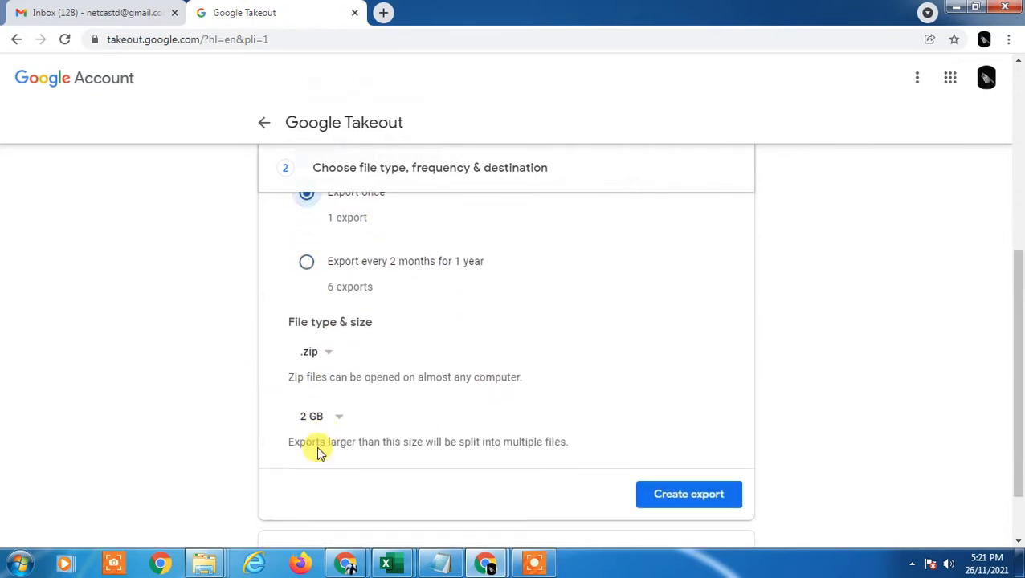
pyautogui.click(313, 352)
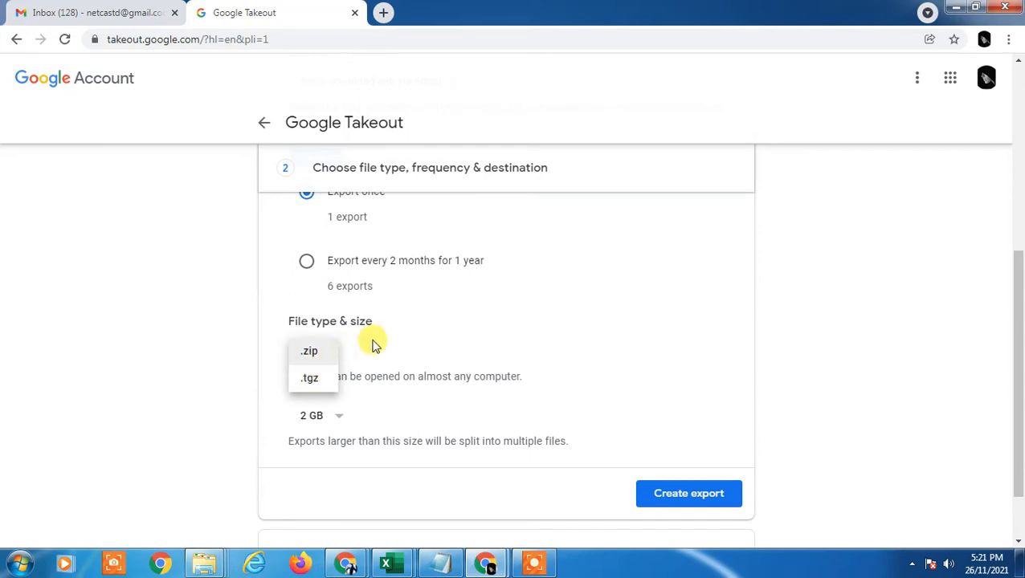
pyautogui.click(308, 350)
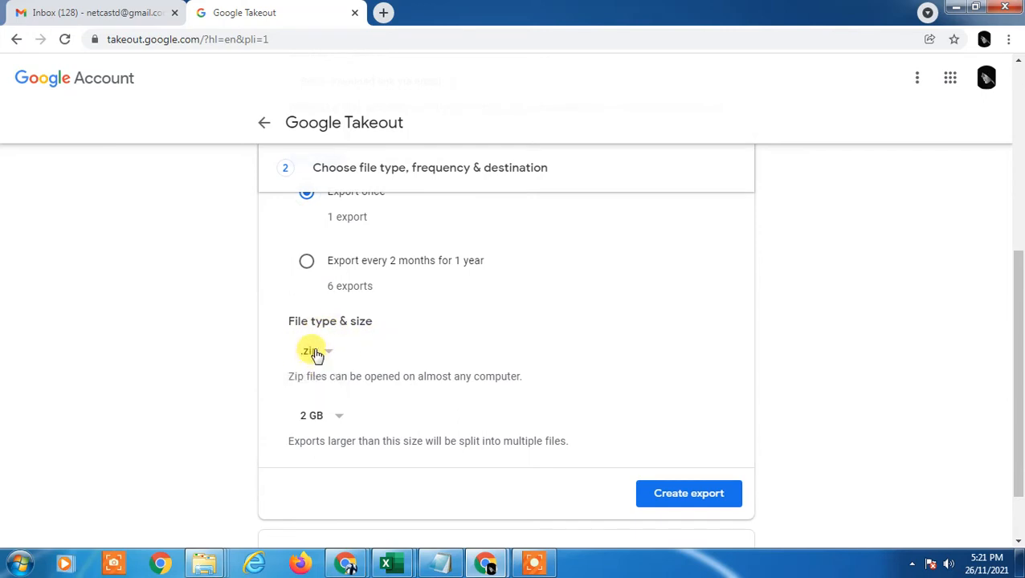
# Set the archive split size, trying 10 GB and settling on 1 GB
pyautogui.click(318, 415)
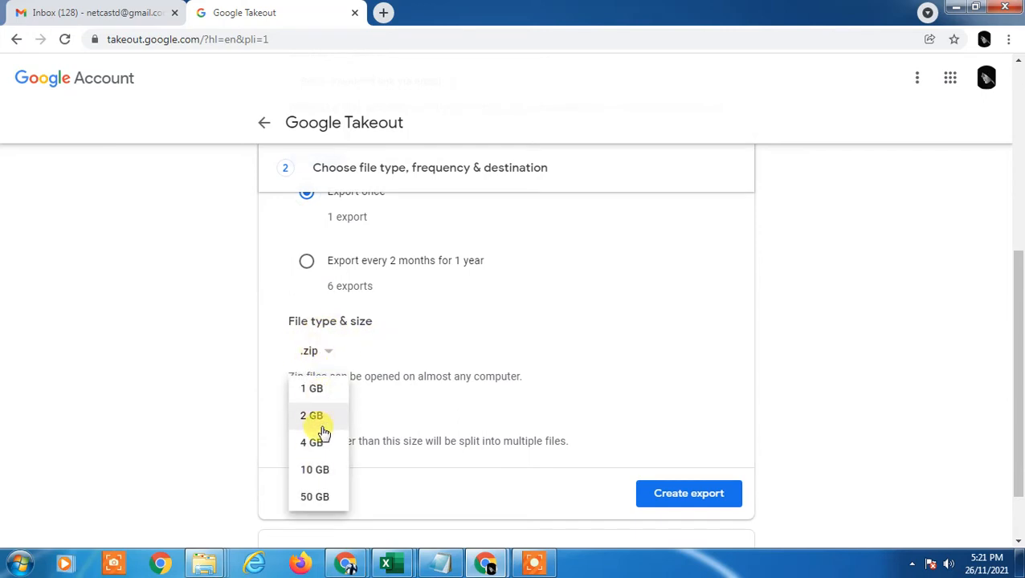
pyautogui.moveTo(320, 496)
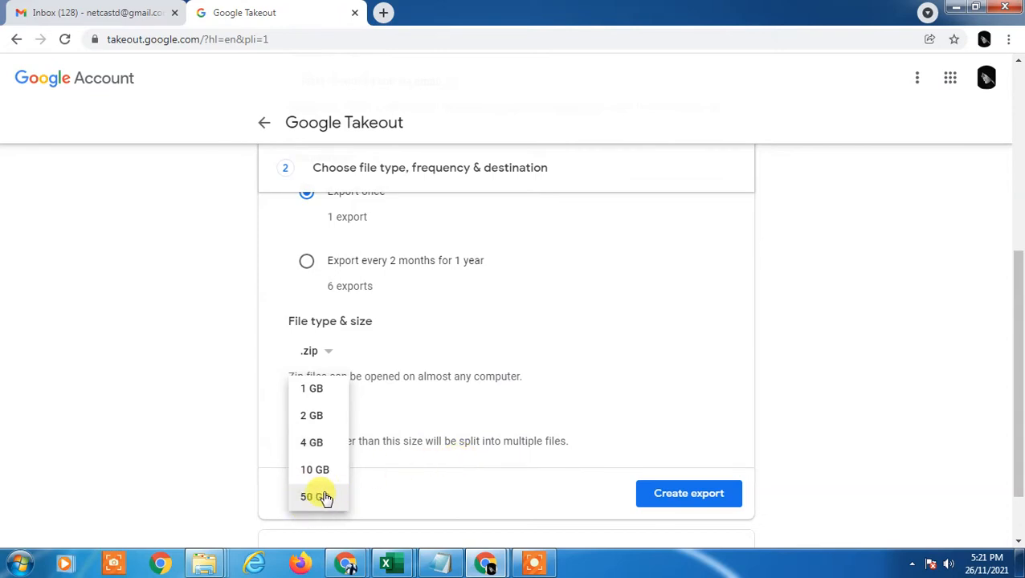
pyautogui.moveTo(325, 421)
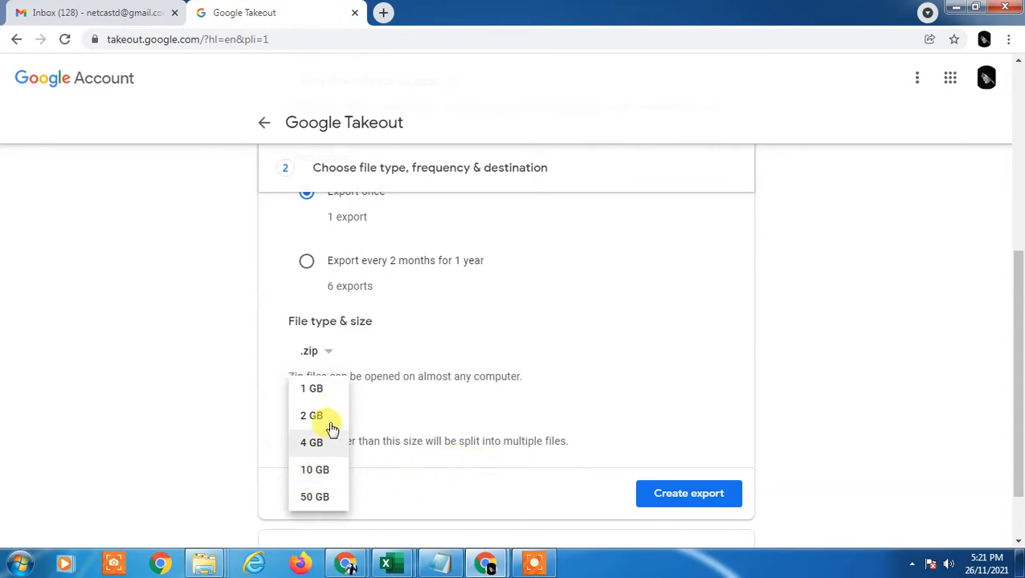
pyautogui.moveTo(472, 482)
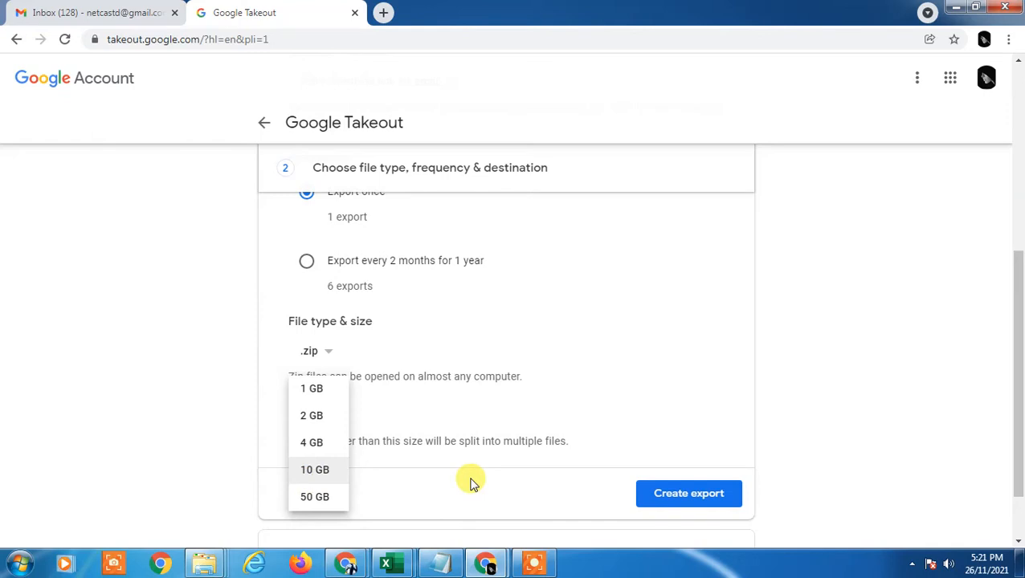
pyautogui.moveTo(293, 437)
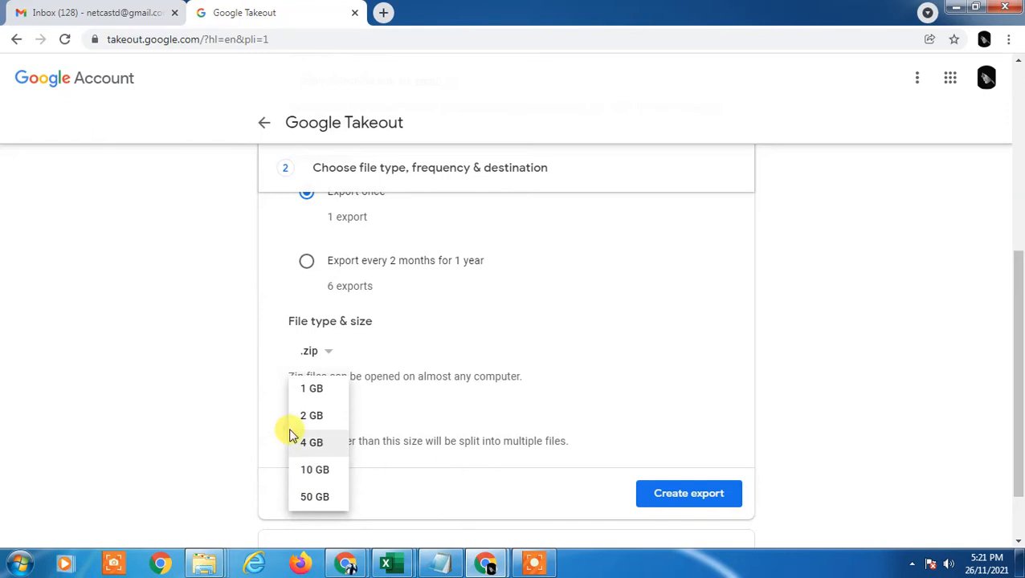
pyautogui.click(315, 469)
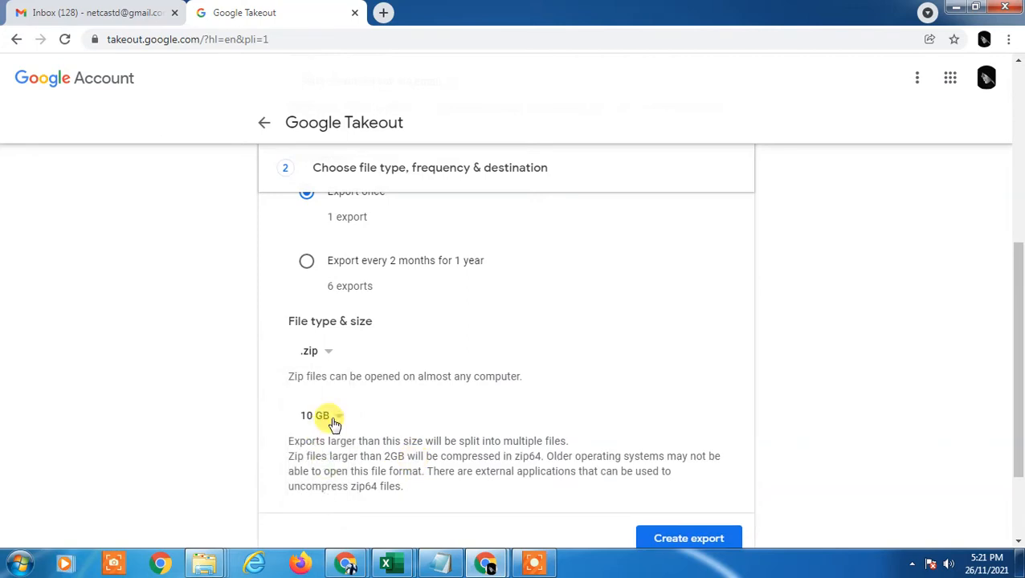
pyautogui.click(322, 414)
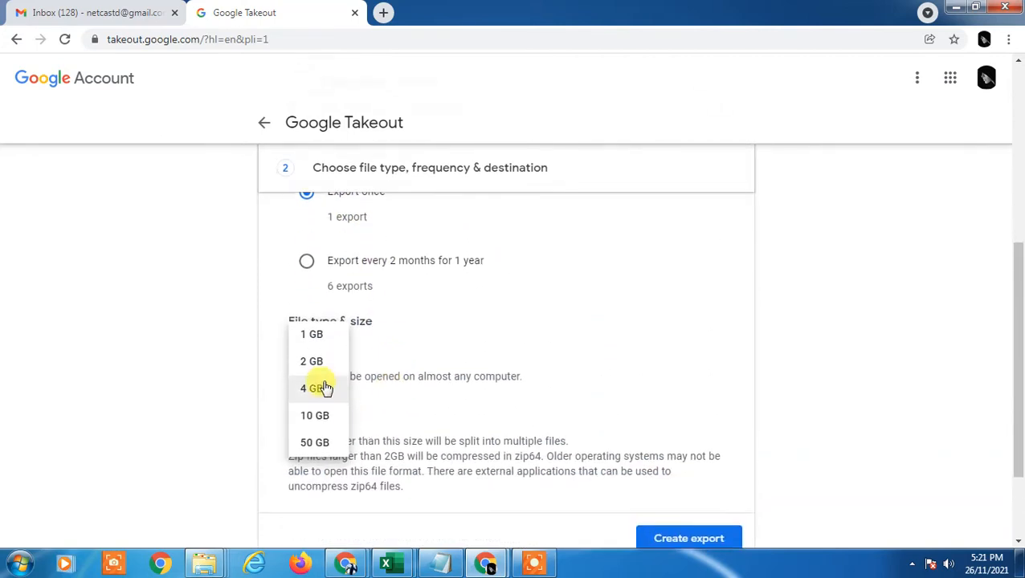
pyautogui.click(312, 334)
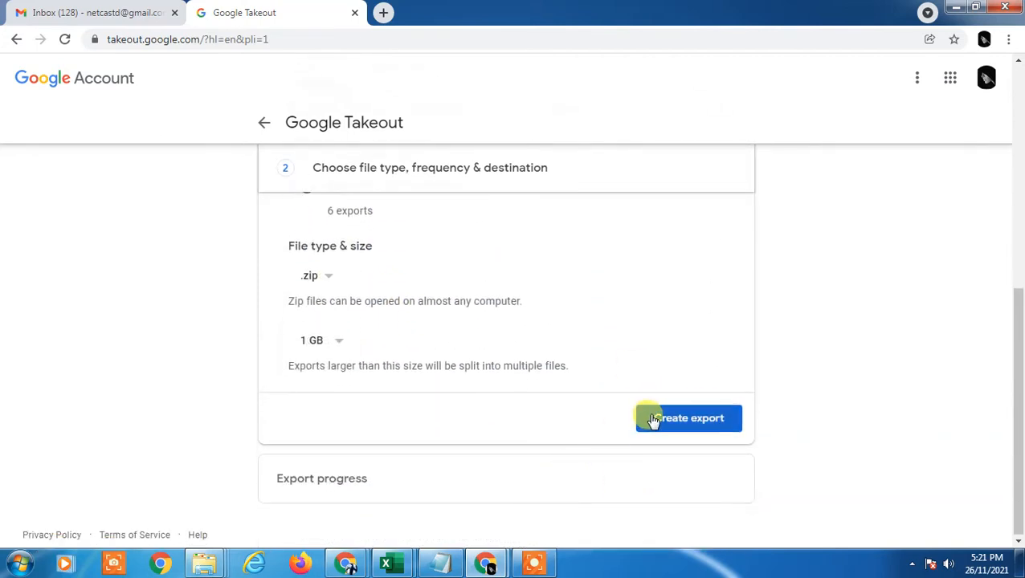
# Create the export for the 2 products and switch to the Gmail inbox tab
pyautogui.click(687, 417)
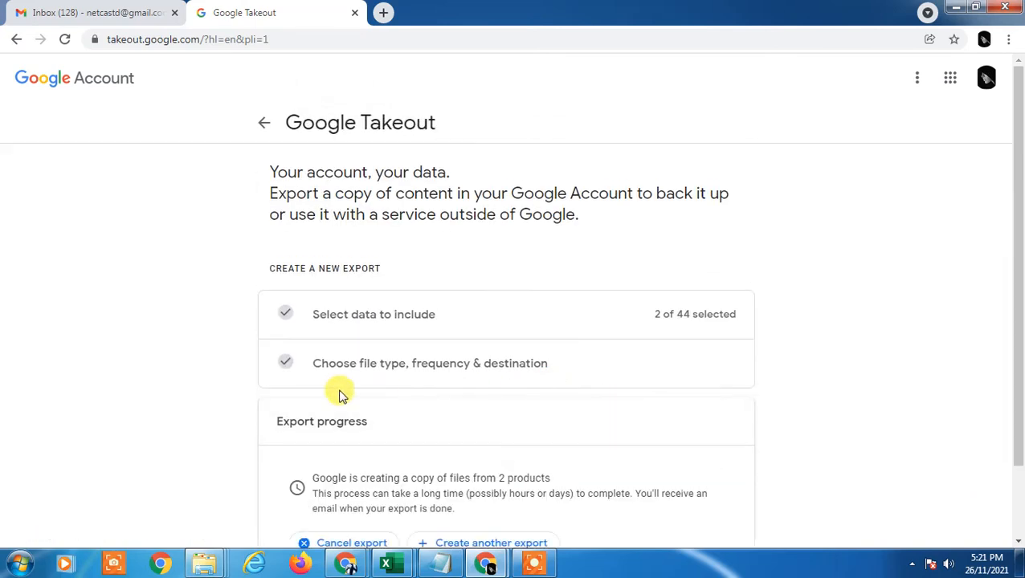
pyautogui.scroll(-3)
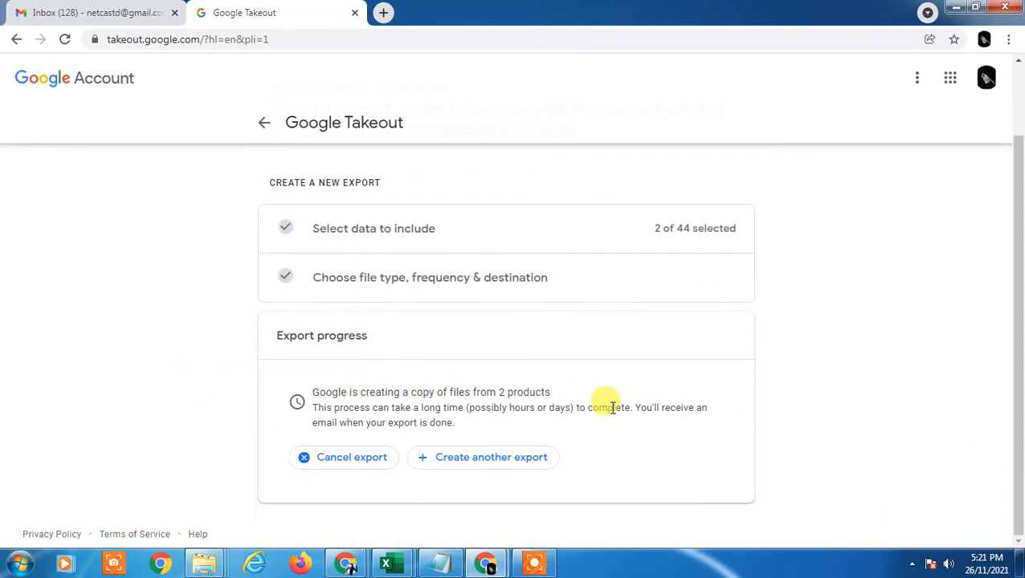
pyautogui.moveTo(437, 446)
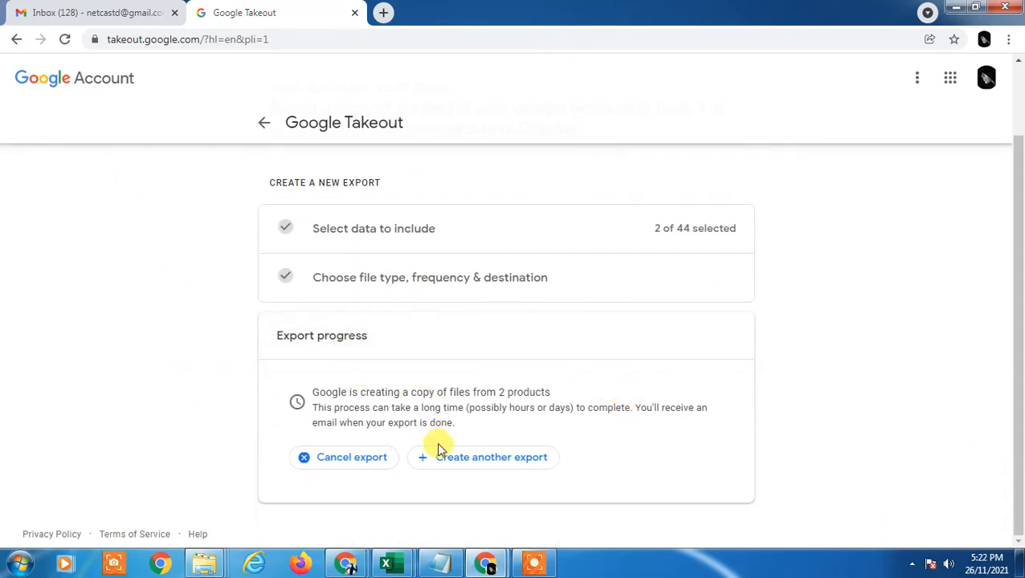
pyautogui.moveTo(389, 370)
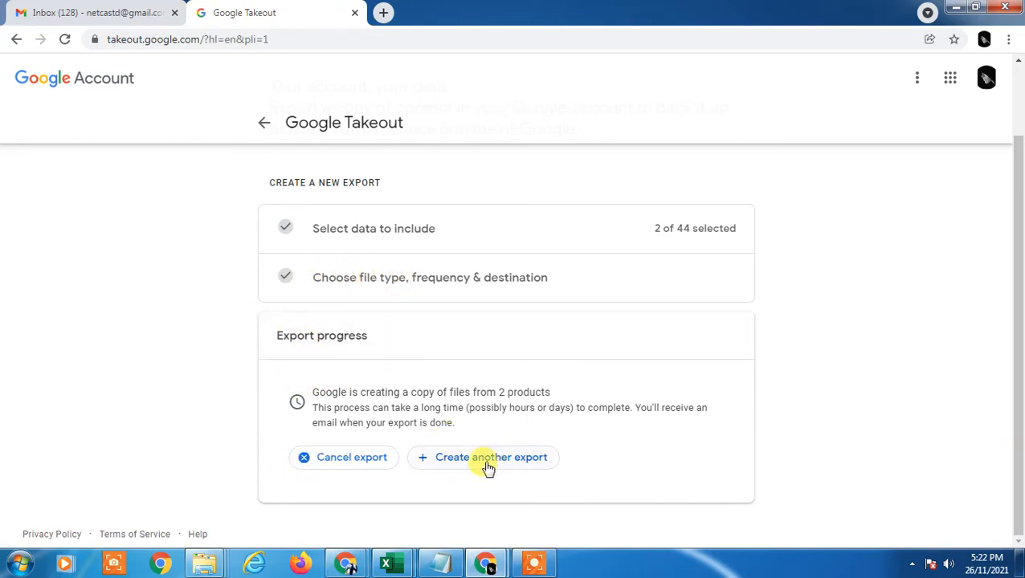
pyautogui.moveTo(466, 392)
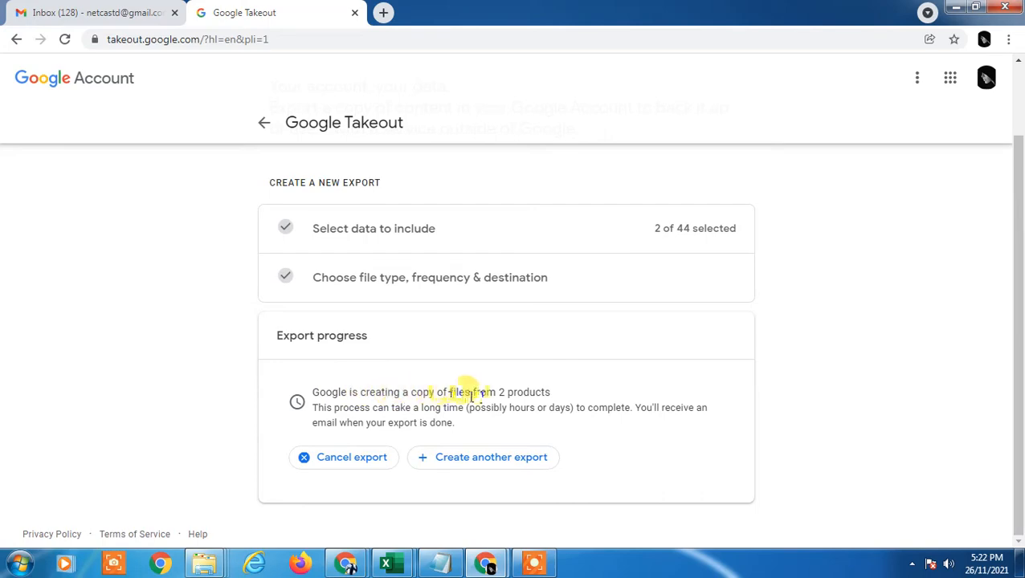
pyautogui.moveTo(547, 417)
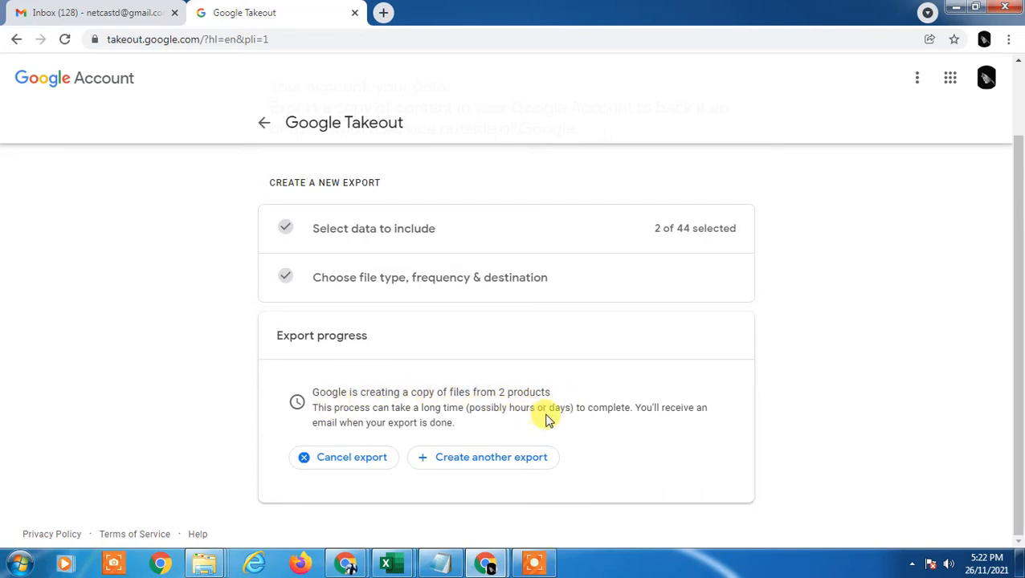
pyautogui.moveTo(207, 210)
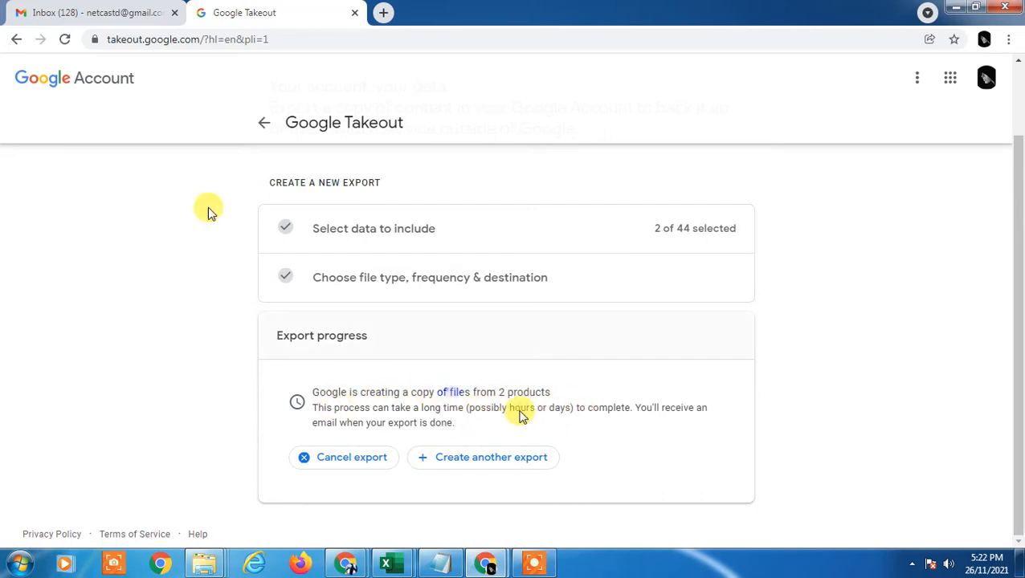
pyautogui.click(97, 13)
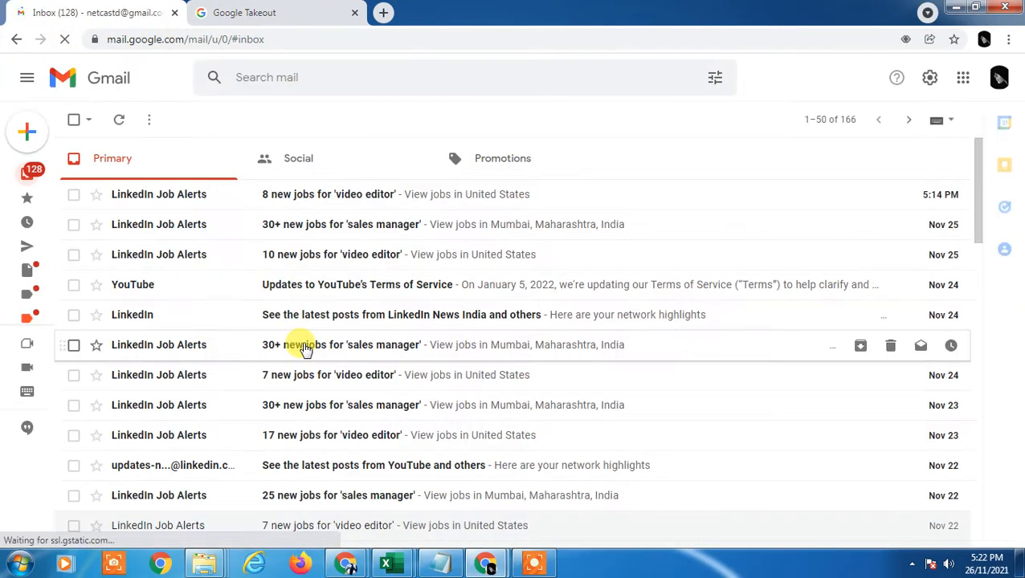
# Check the inbox categories and open the 'Your Google data is ready to download' email
pyautogui.click(299, 159)
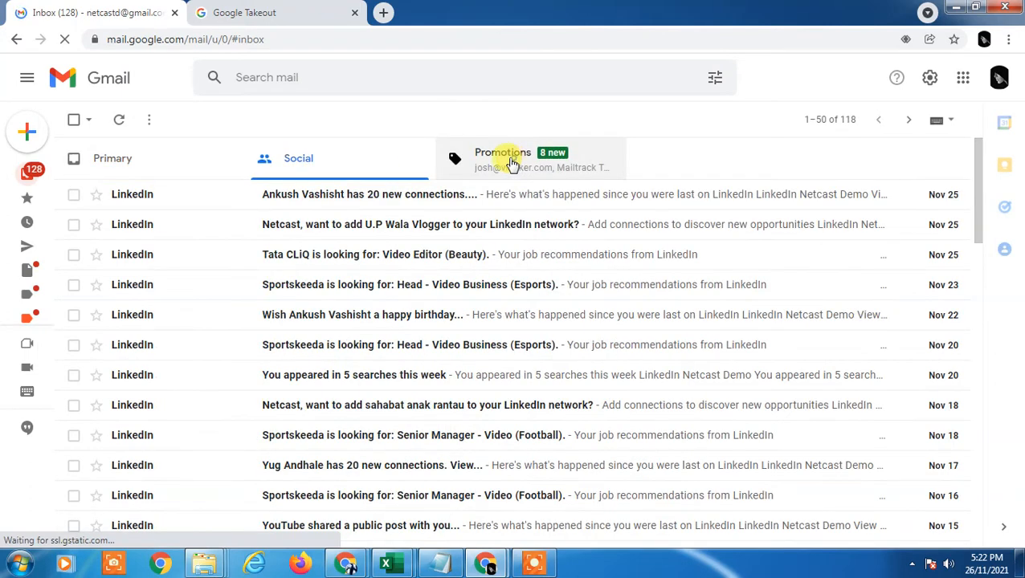
pyautogui.click(113, 159)
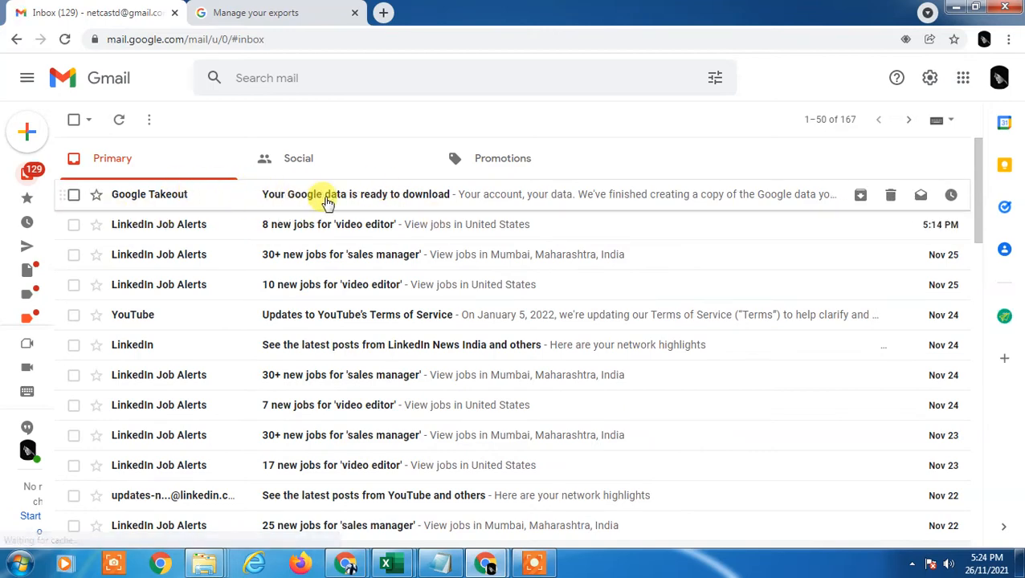
pyautogui.click(356, 192)
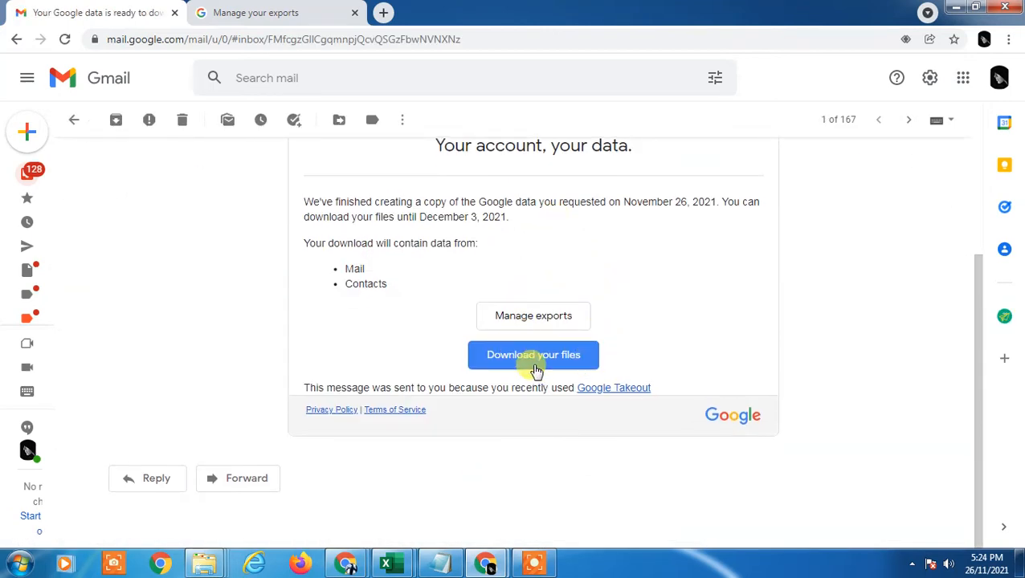
# Follow the download link and verify the account password to reach Manage your exports
pyautogui.click(534, 355)
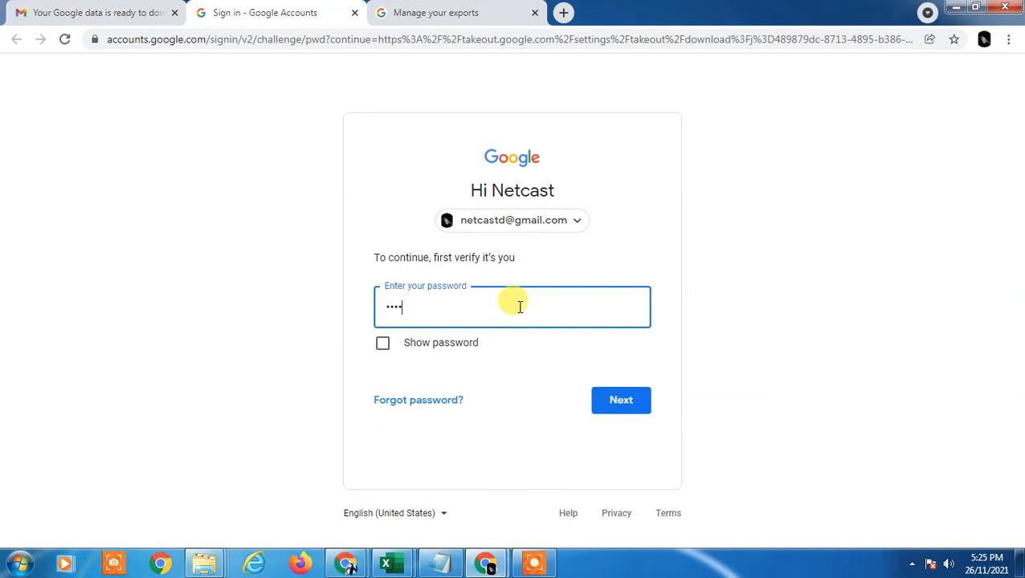
pyautogui.click(620, 400)
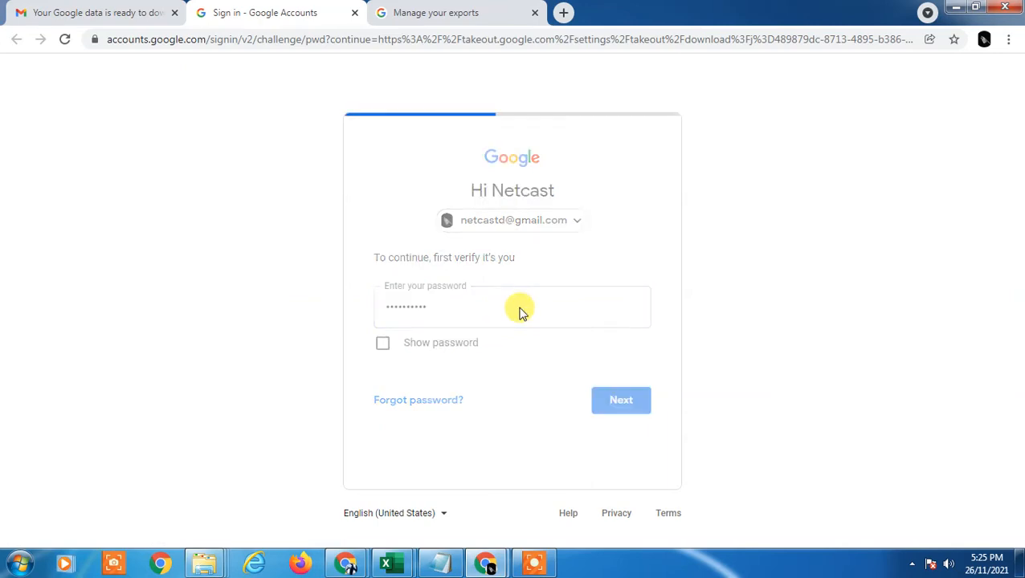
pyautogui.click(620, 400)
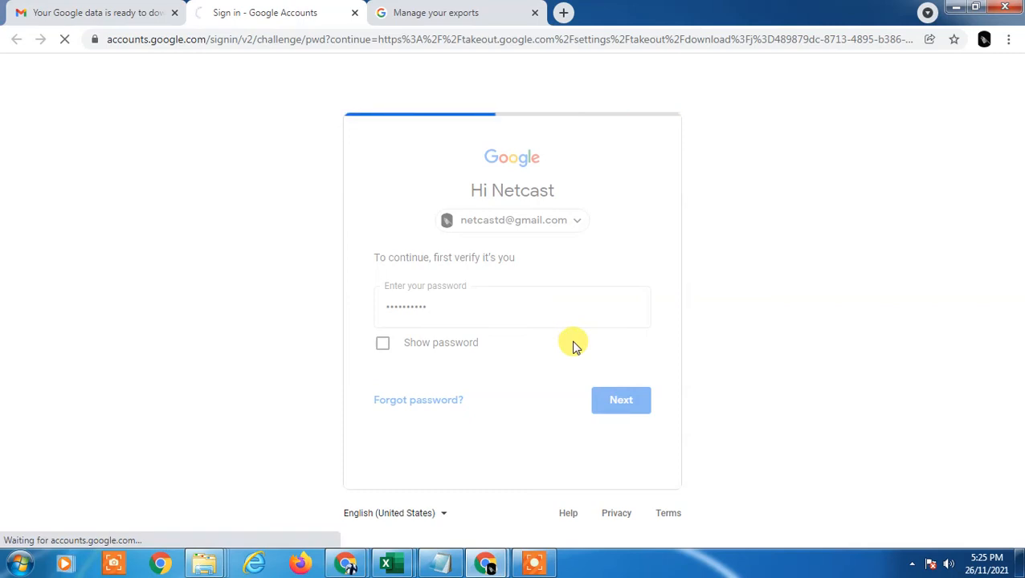
pyautogui.click(620, 400)
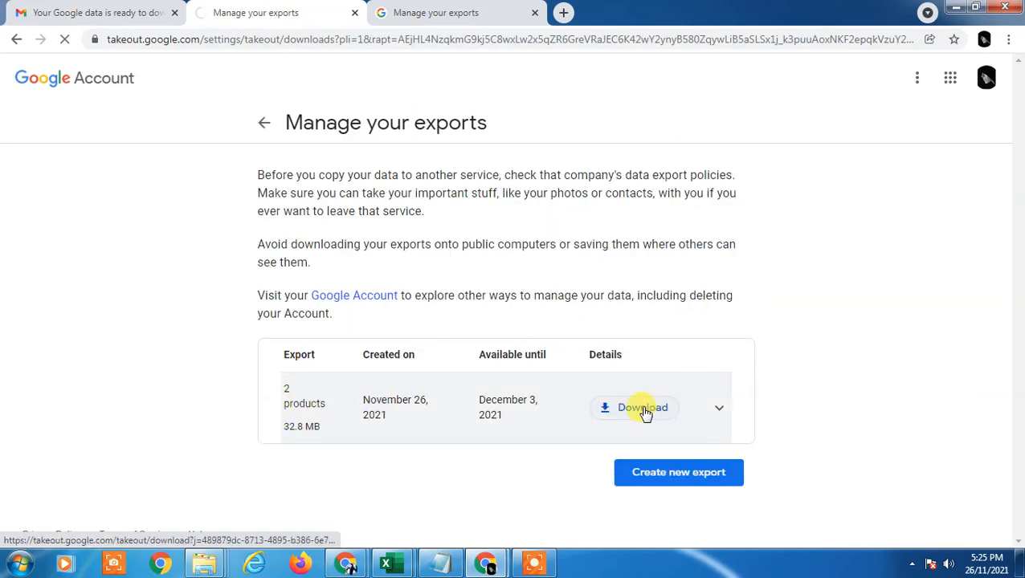
# Download the 32.8 MB export, expand it to show Contacts and Mail, and open the zip
pyautogui.click(642, 409)
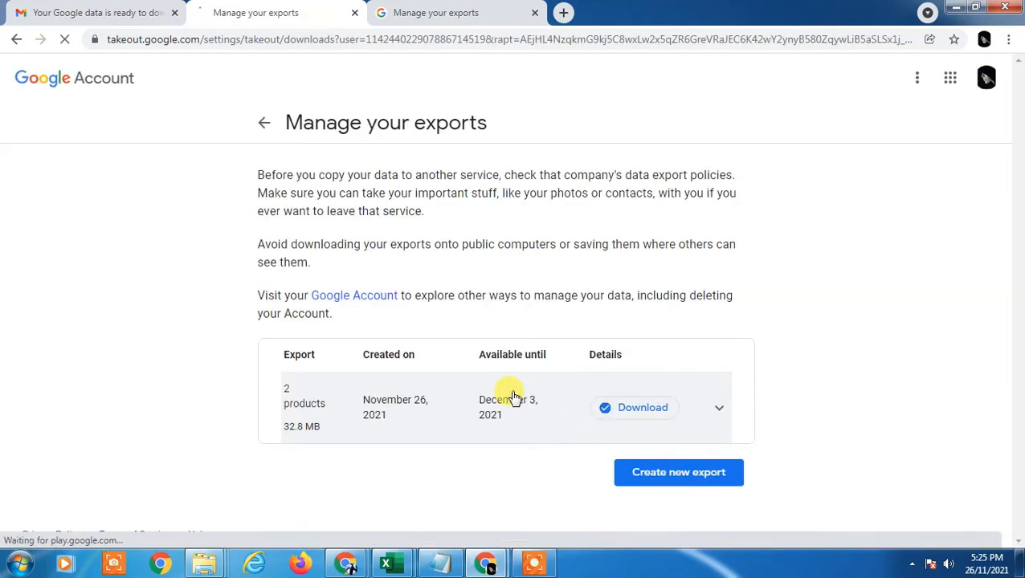
pyautogui.moveTo(260, 405)
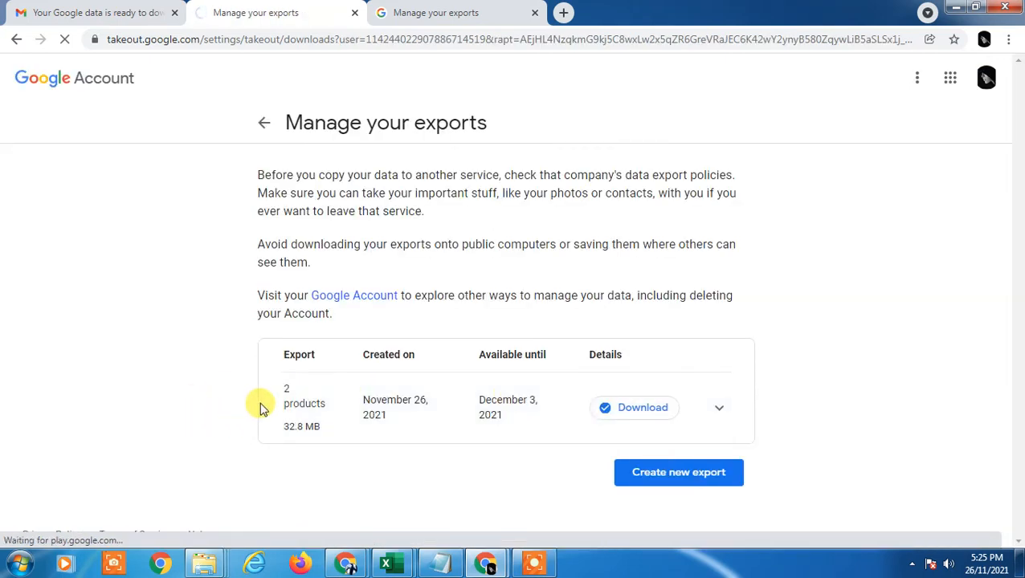
pyautogui.click(718, 409)
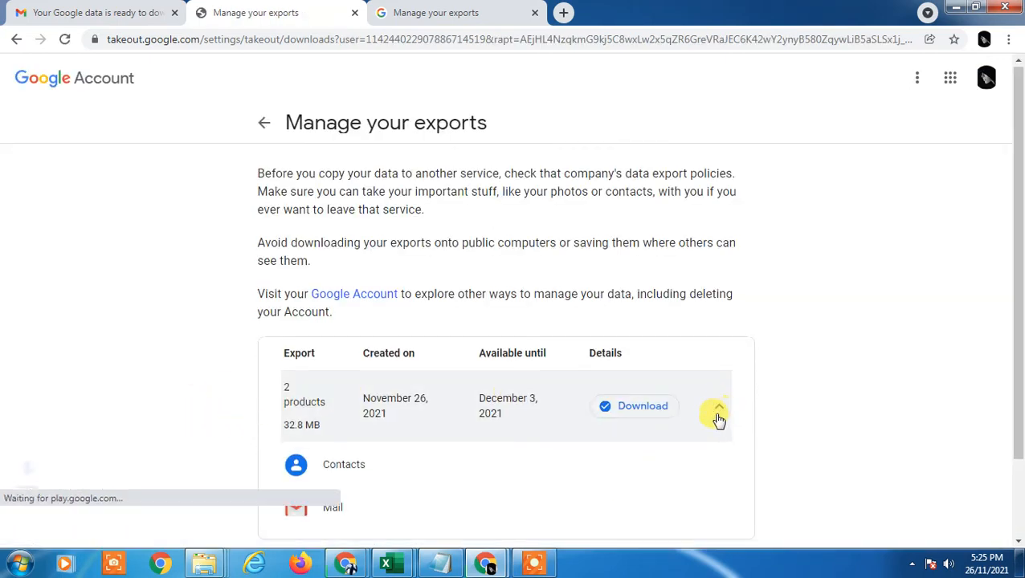
pyautogui.click(634, 405)
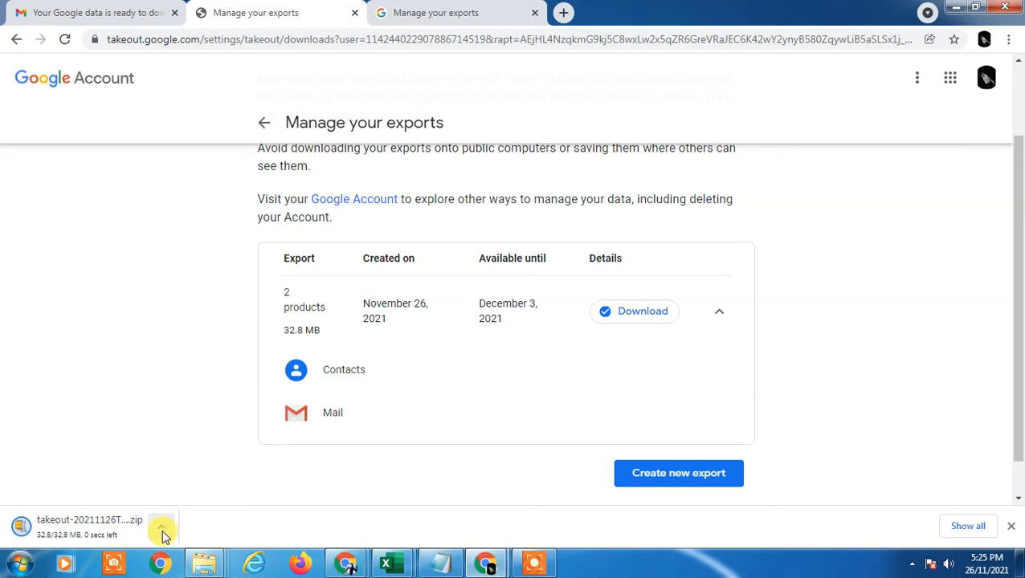
pyautogui.click(161, 527)
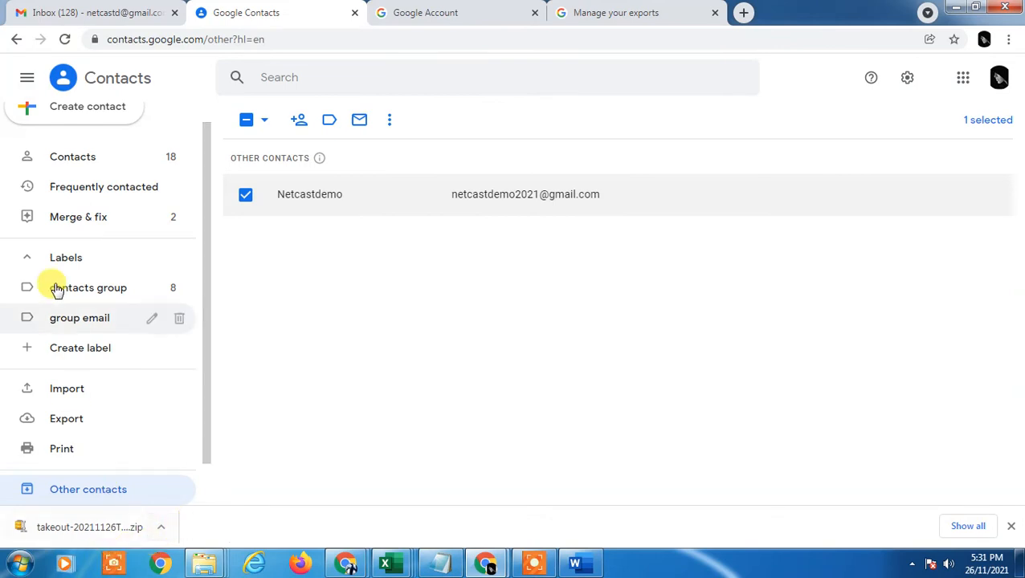
# Reach the Google Contacts list of 18 entries through Gmail's Google apps launcher
pyautogui.click(97, 13)
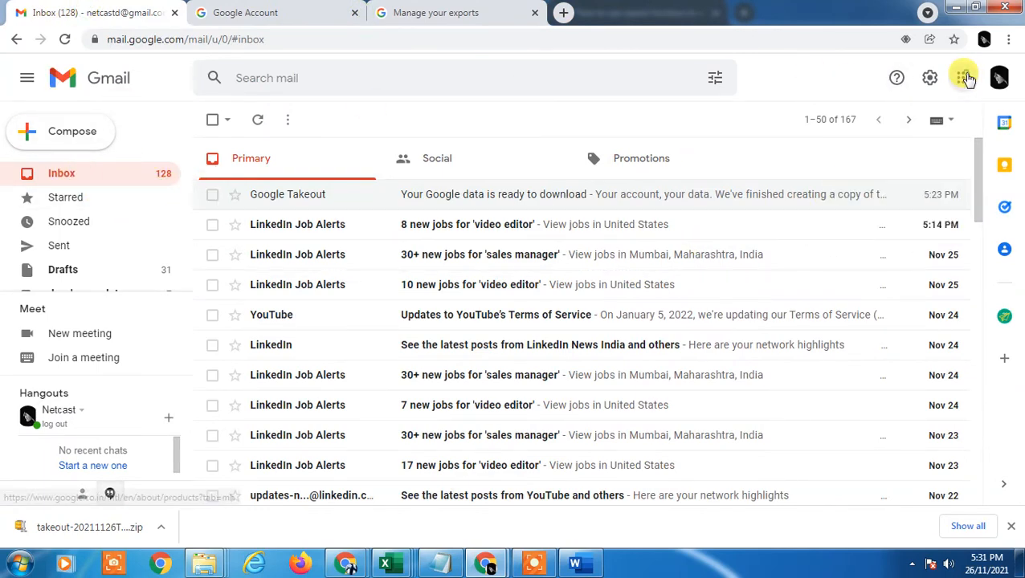
pyautogui.click(962, 77)
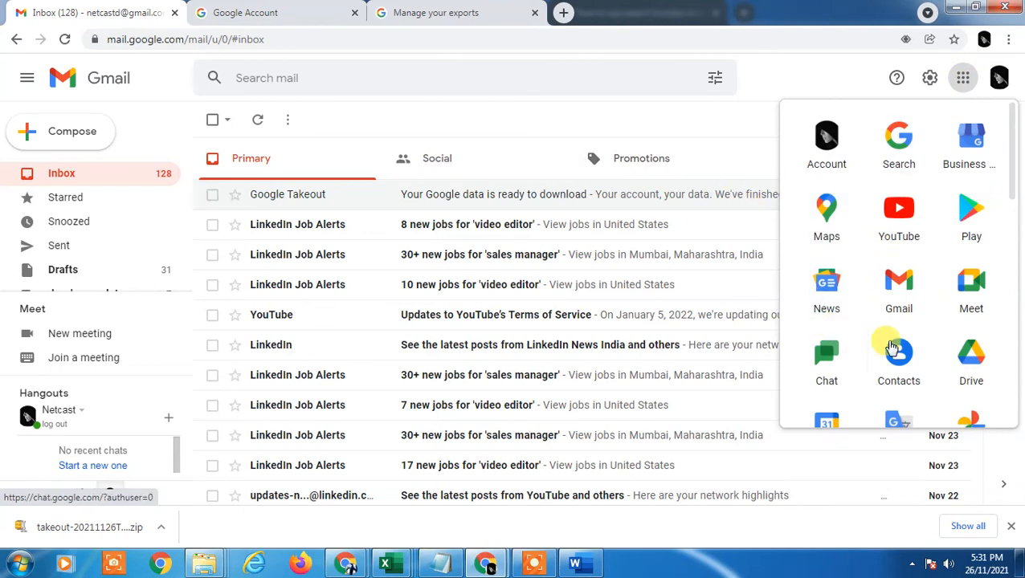
pyautogui.click(899, 357)
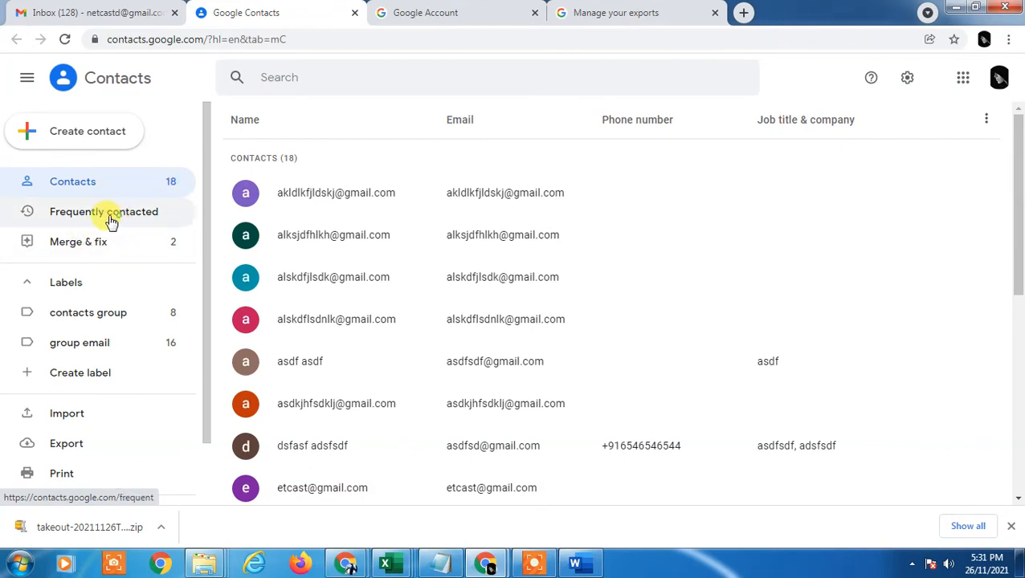
pyautogui.click(102, 212)
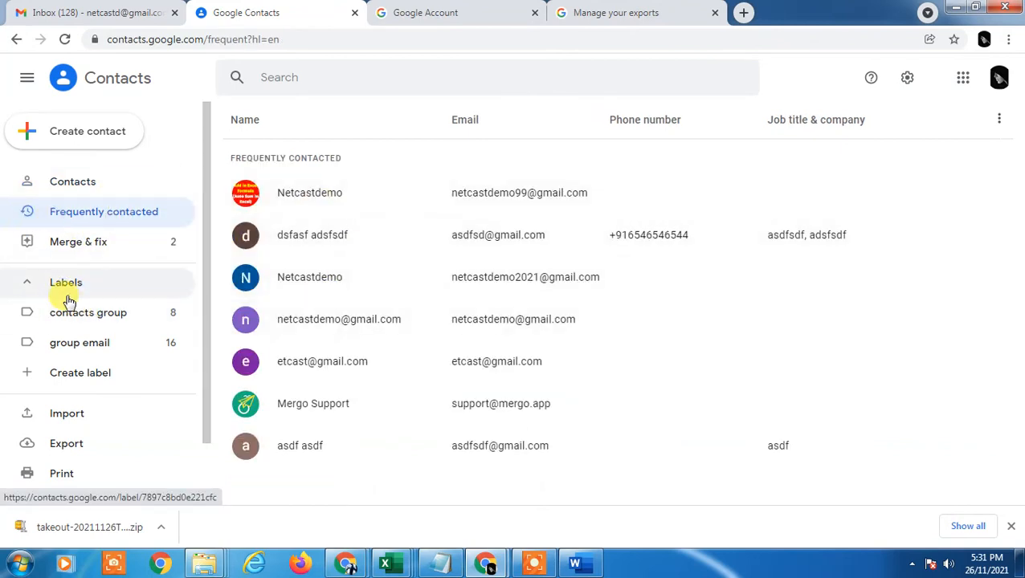
pyautogui.click(89, 312)
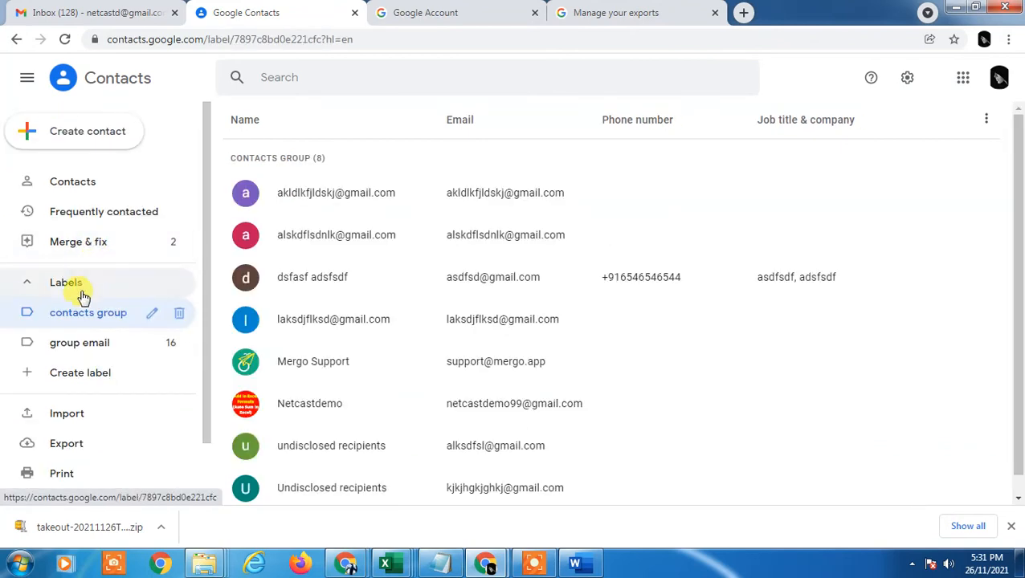
pyautogui.click(80, 342)
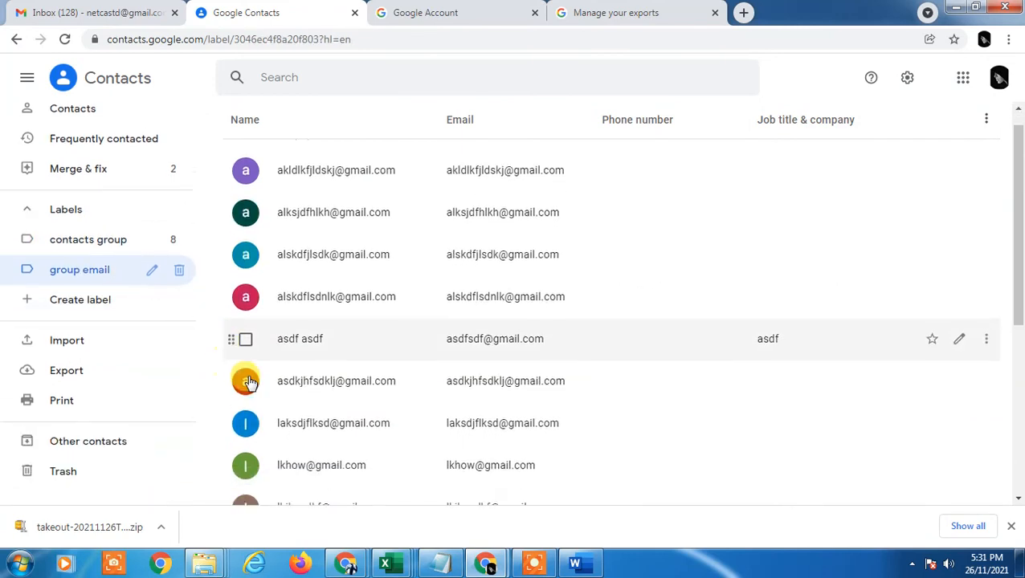
pyautogui.click(87, 440)
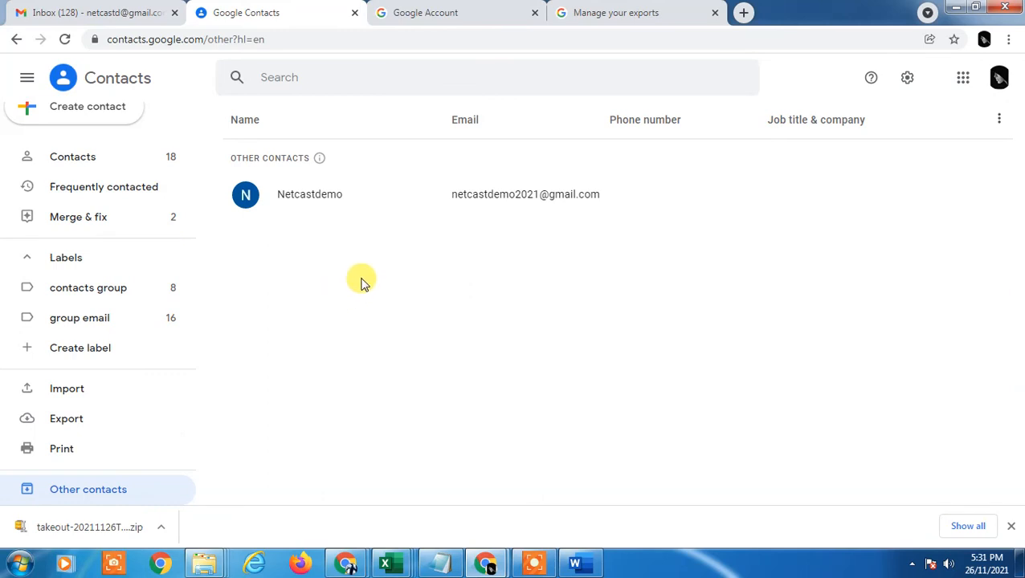
pyautogui.moveTo(363, 313)
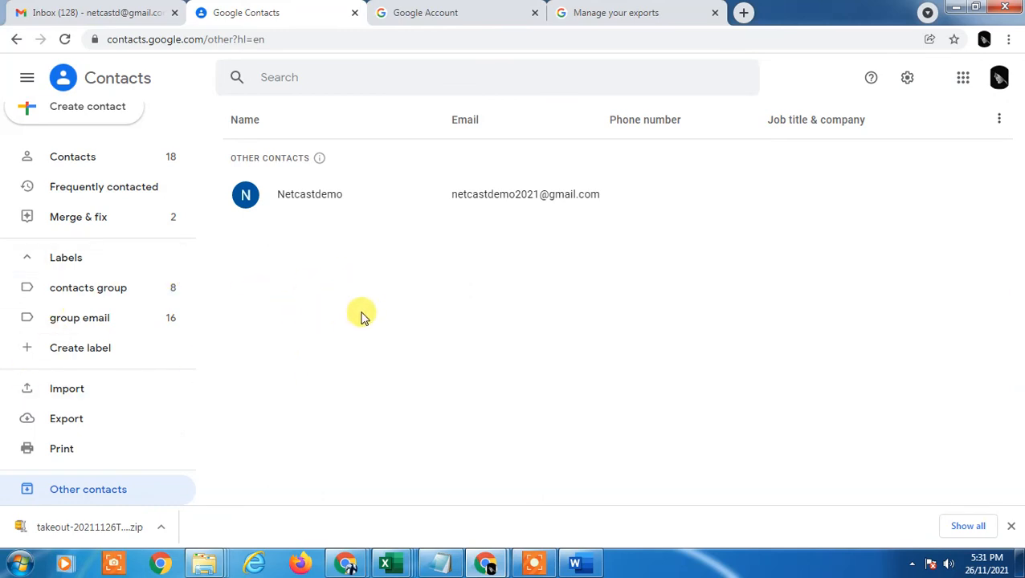
pyautogui.moveTo(458, 201)
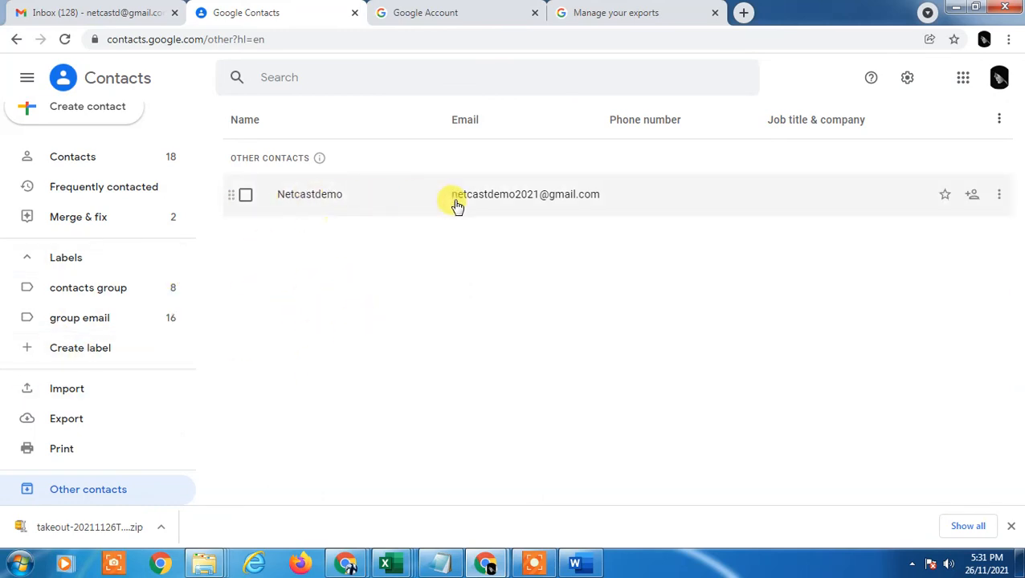
pyautogui.moveTo(248, 377)
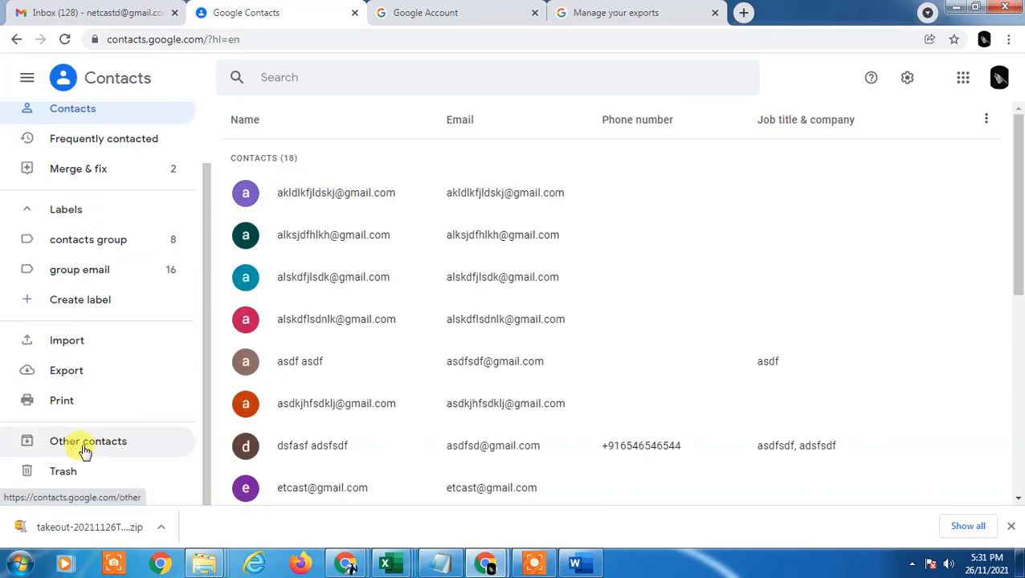
pyautogui.click(88, 440)
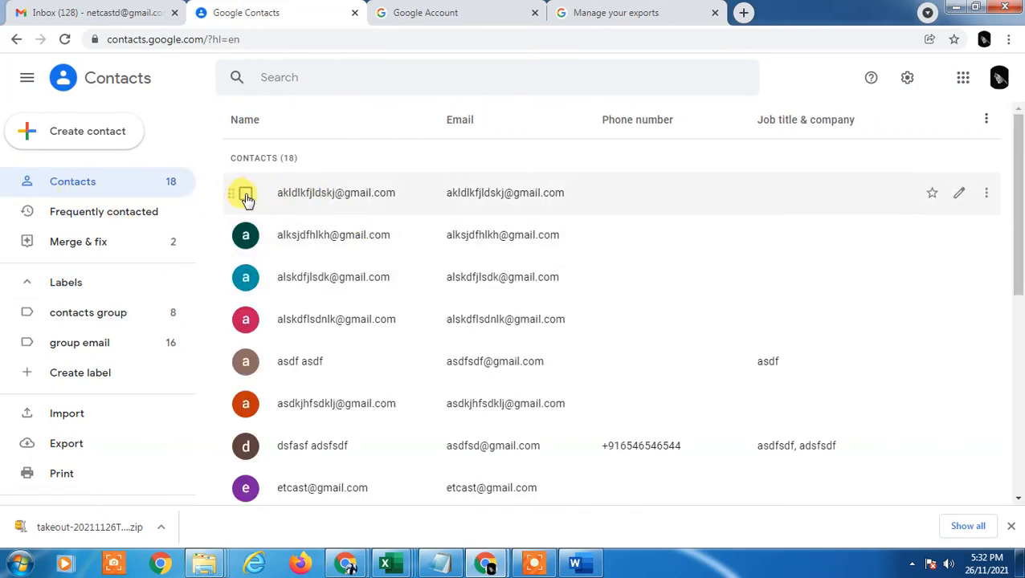
# Select the first contact, then choose All to select the full list of 18
pyautogui.click(244, 192)
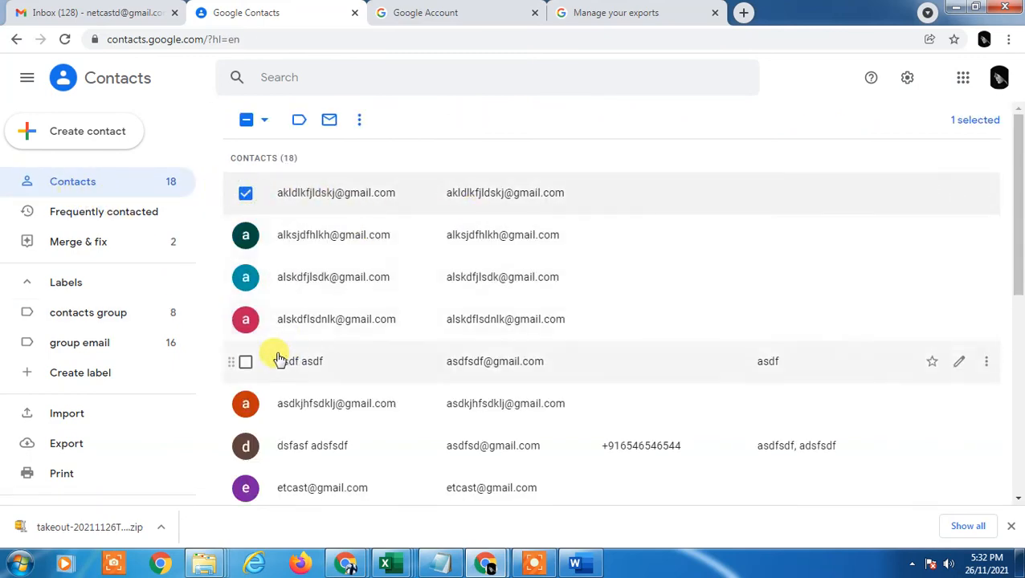
pyautogui.moveTo(265, 129)
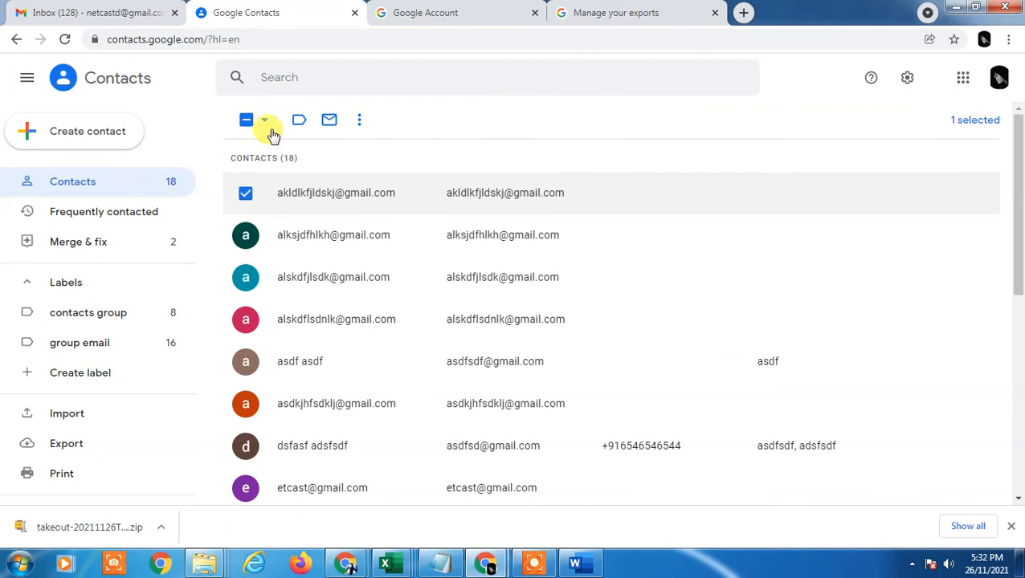
pyautogui.click(265, 119)
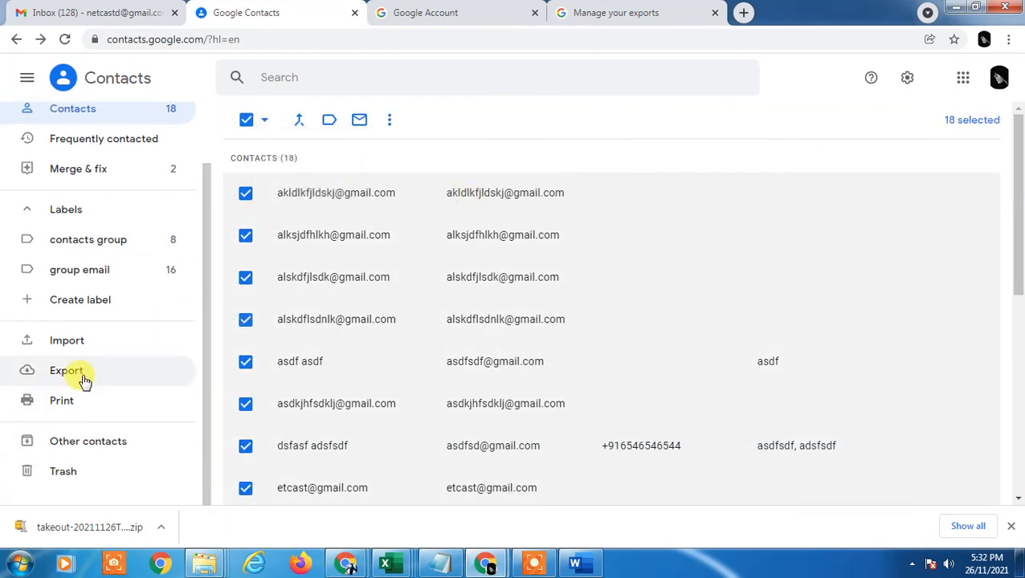
# Export the 18 selected contacts in Google CSV format as contacts.csv
pyautogui.click(66, 369)
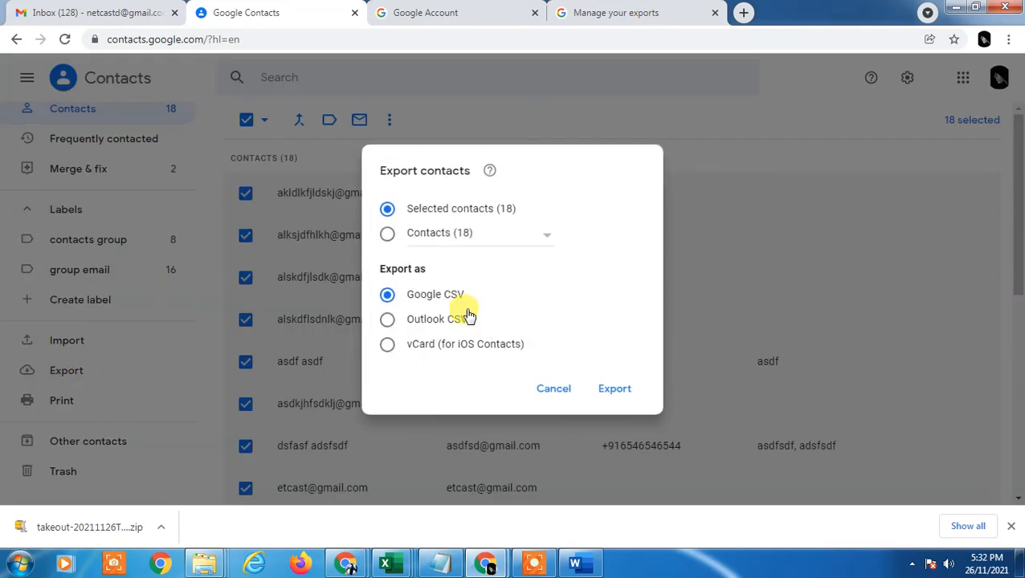
pyautogui.moveTo(463, 297)
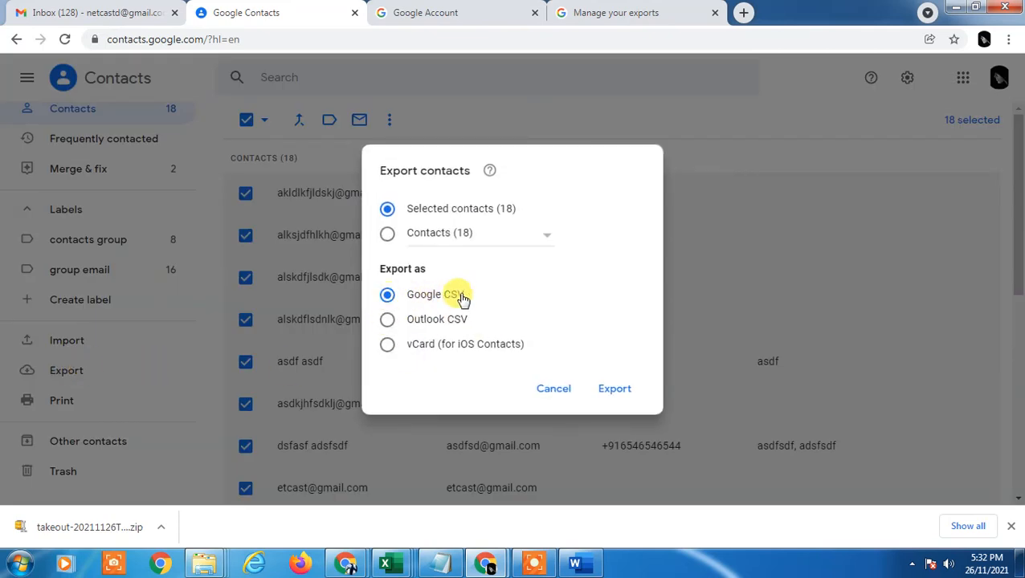
pyautogui.moveTo(506, 212)
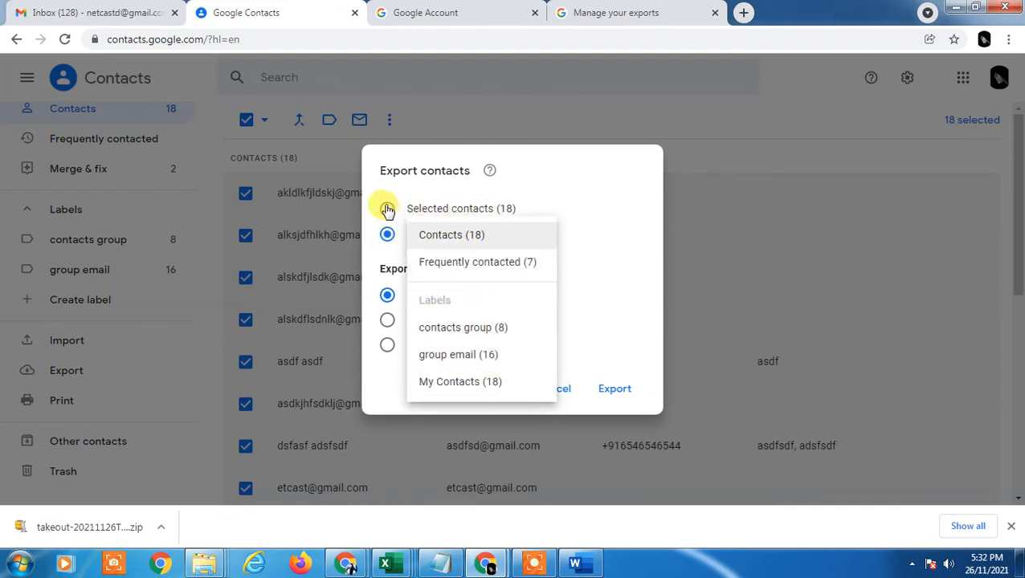
pyautogui.click(389, 209)
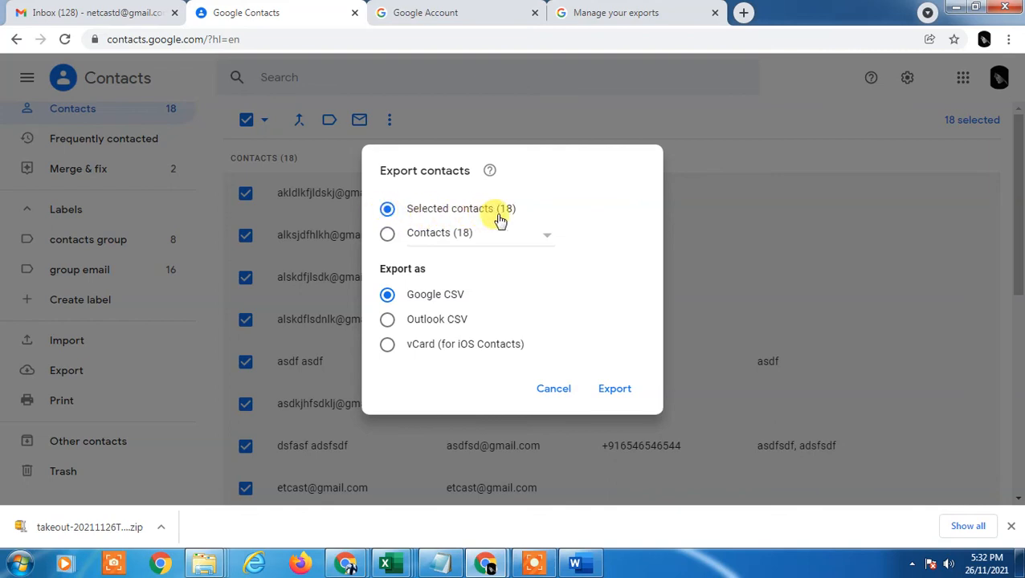
pyautogui.click(614, 388)
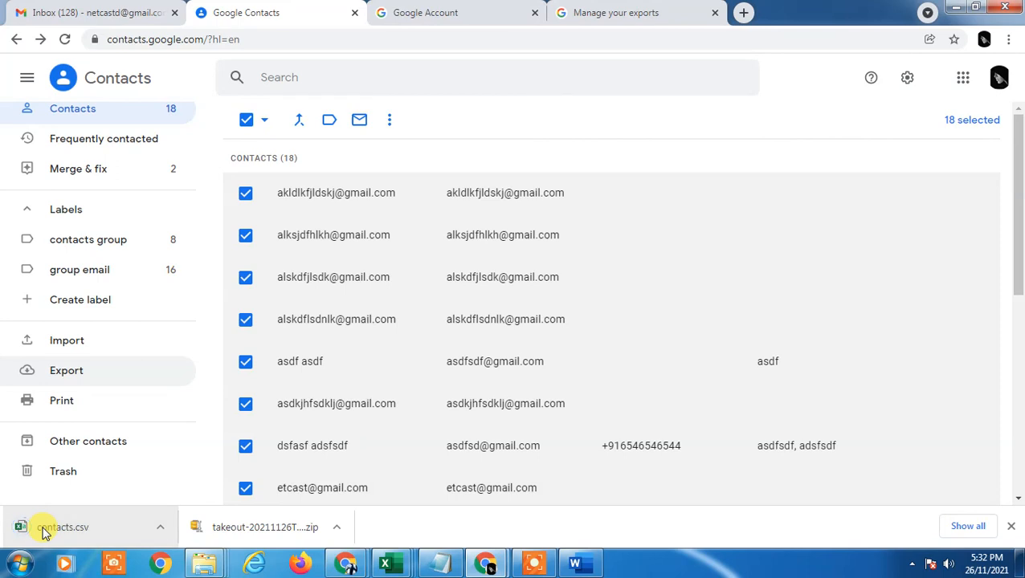
# View contacts.csv in Excel, checking the Given Name column cells B7 and B2
pyautogui.click(63, 527)
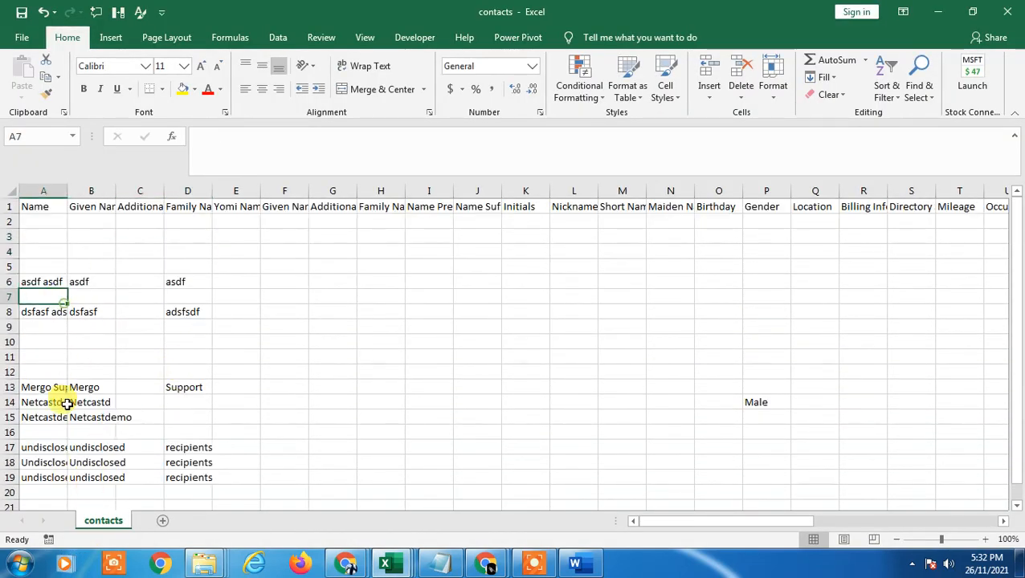
pyautogui.click(90, 296)
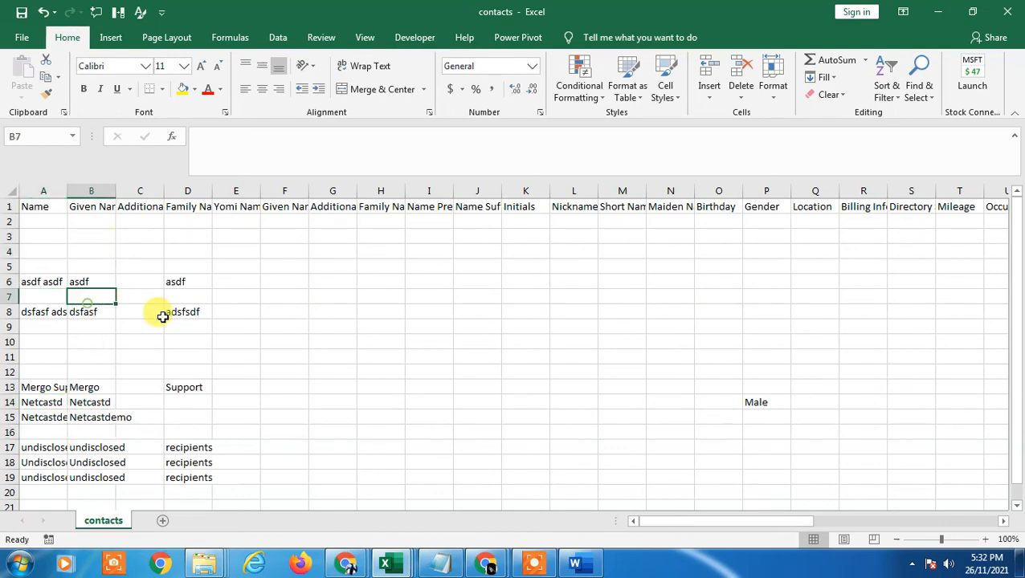
pyautogui.moveTo(344, 321)
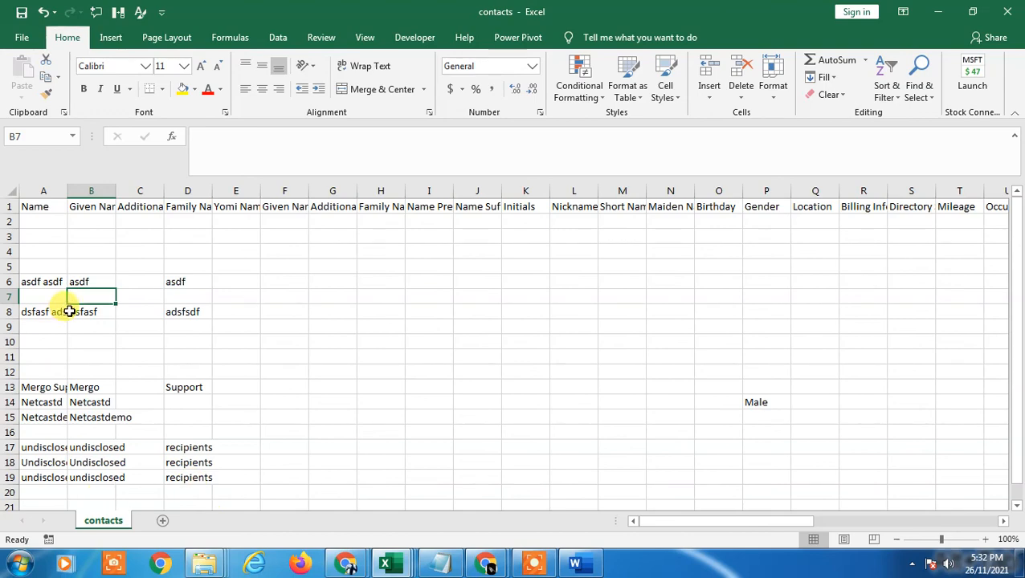
pyautogui.click(90, 222)
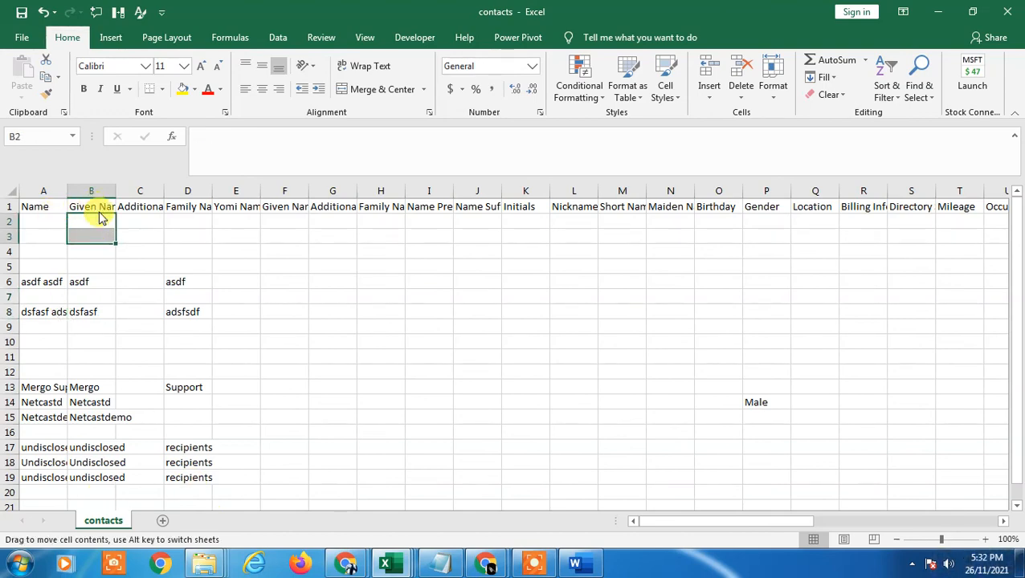
pyautogui.scroll(-3)
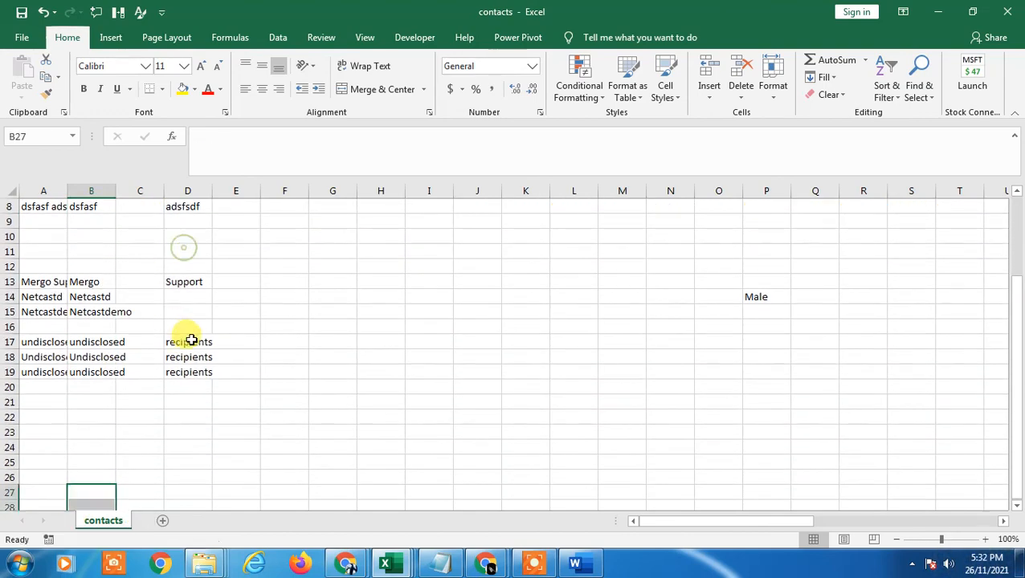